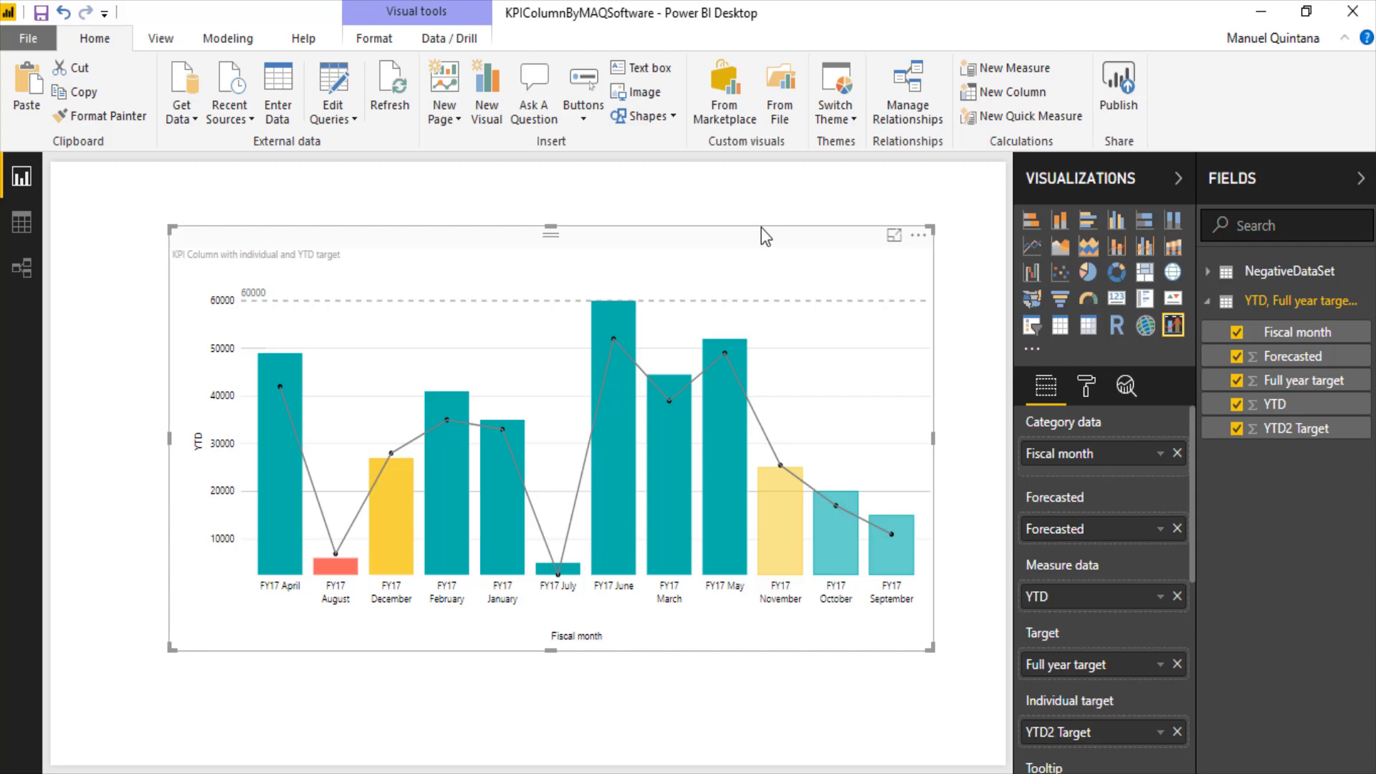
pyautogui.moveTo(1042, 576)
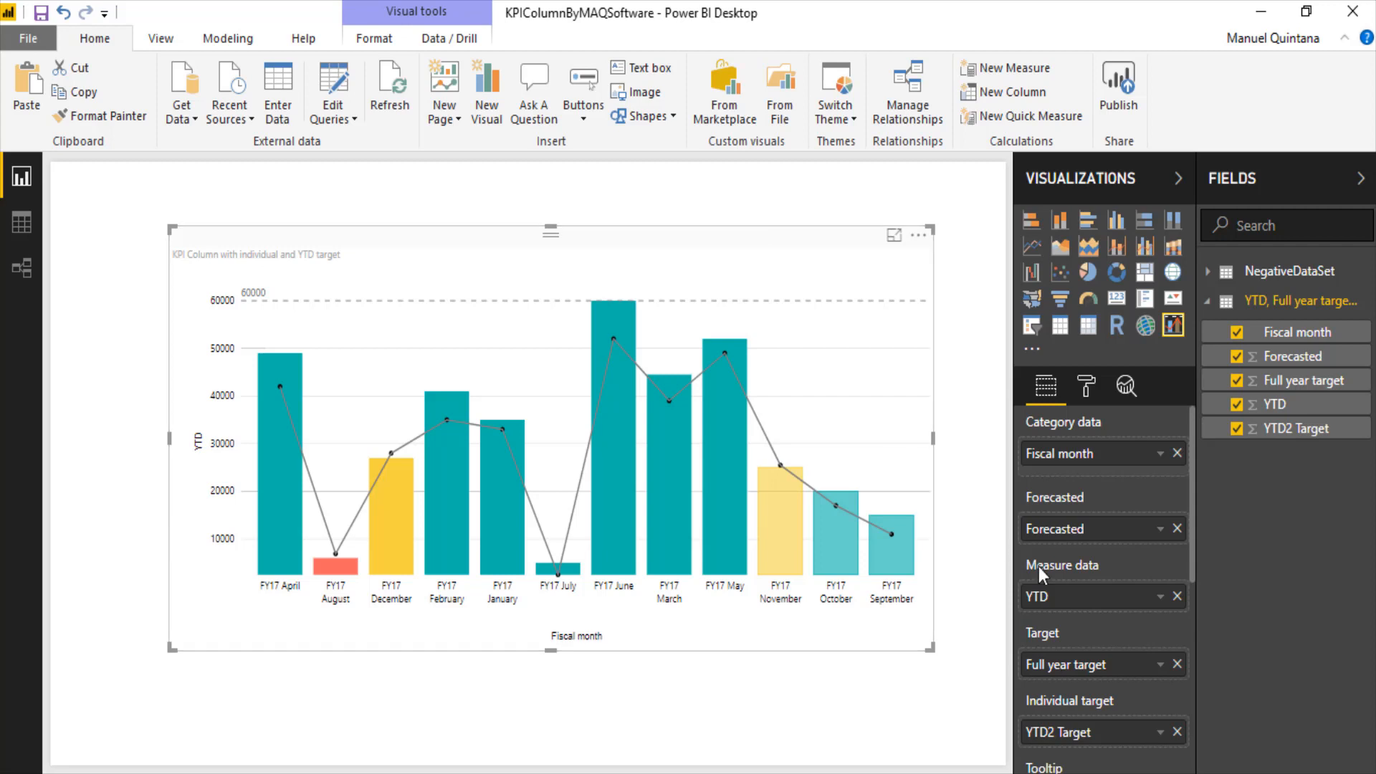
pyautogui.moveTo(1067, 735)
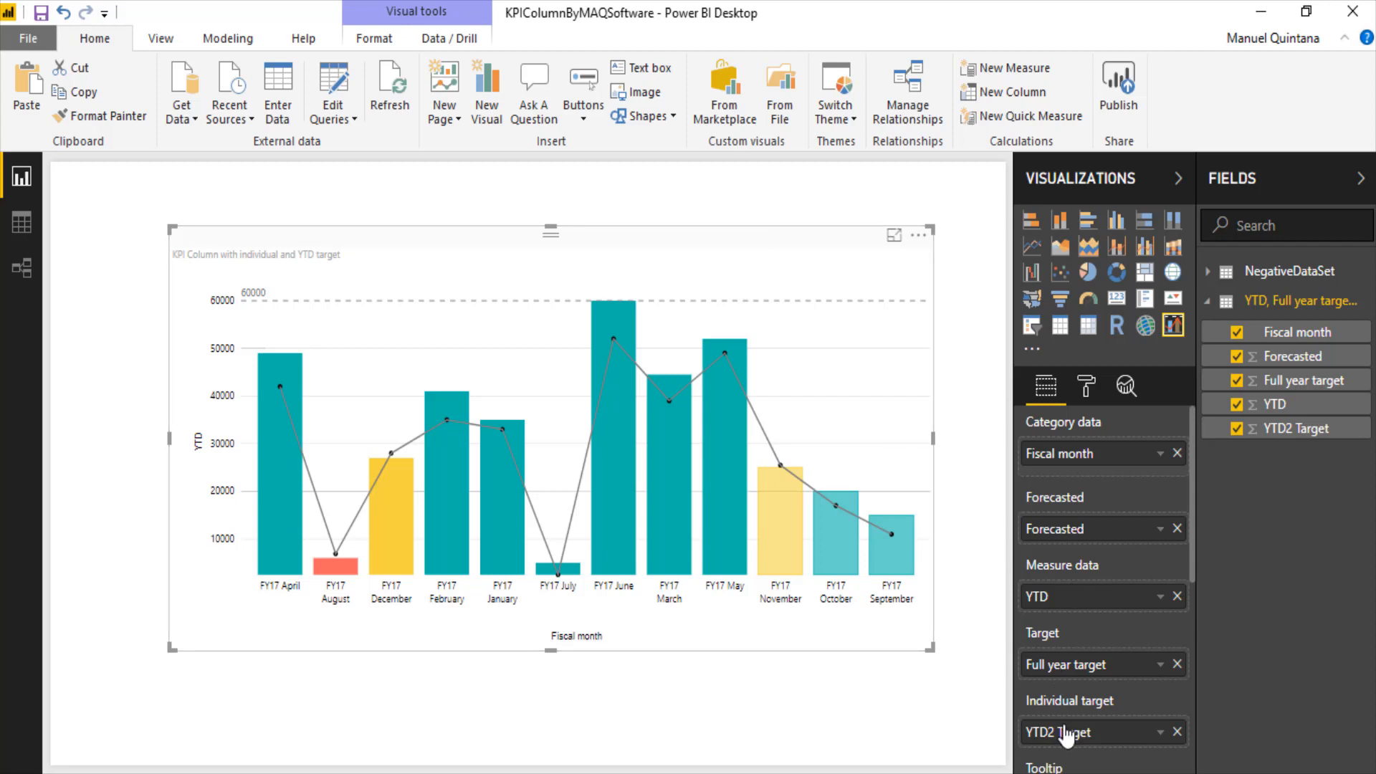
pyautogui.moveTo(1072, 719)
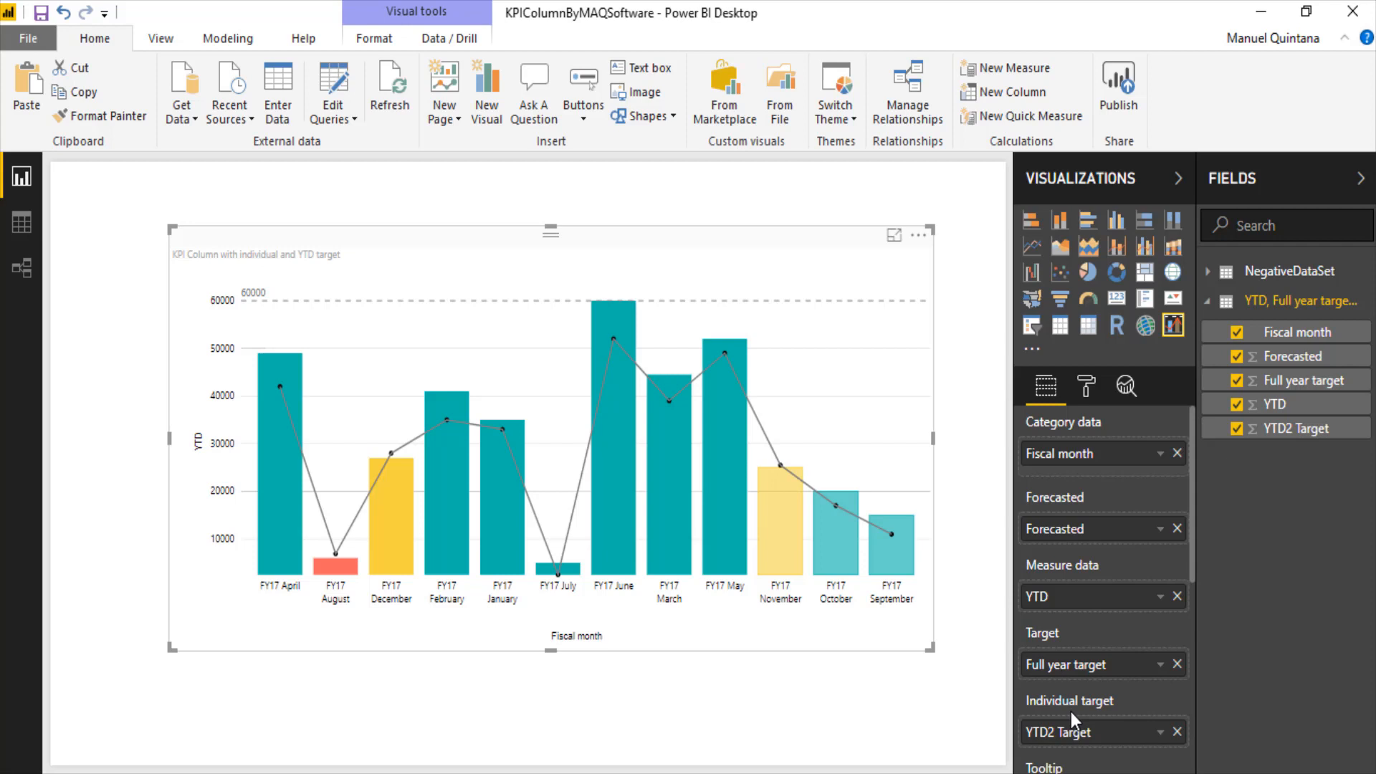
pyautogui.moveTo(804, 570)
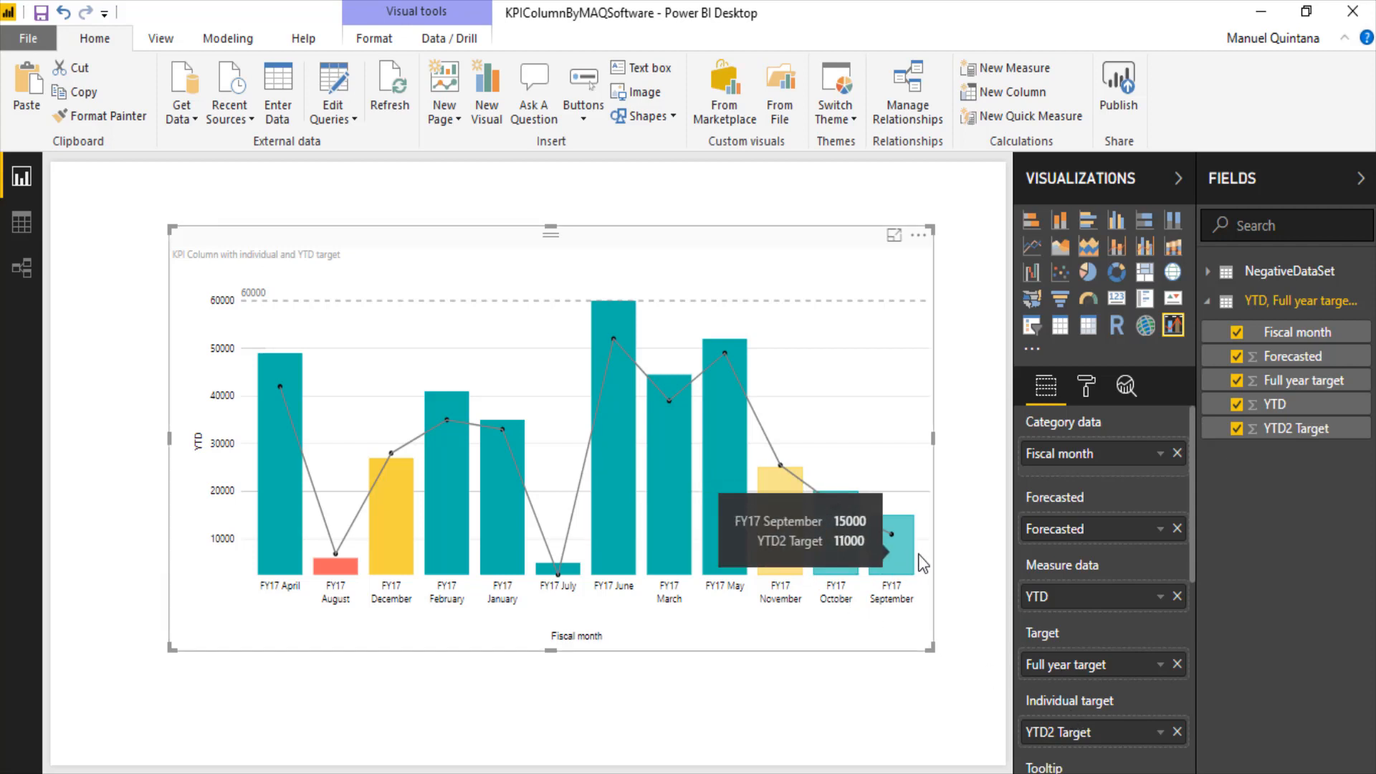
pyautogui.moveTo(840, 722)
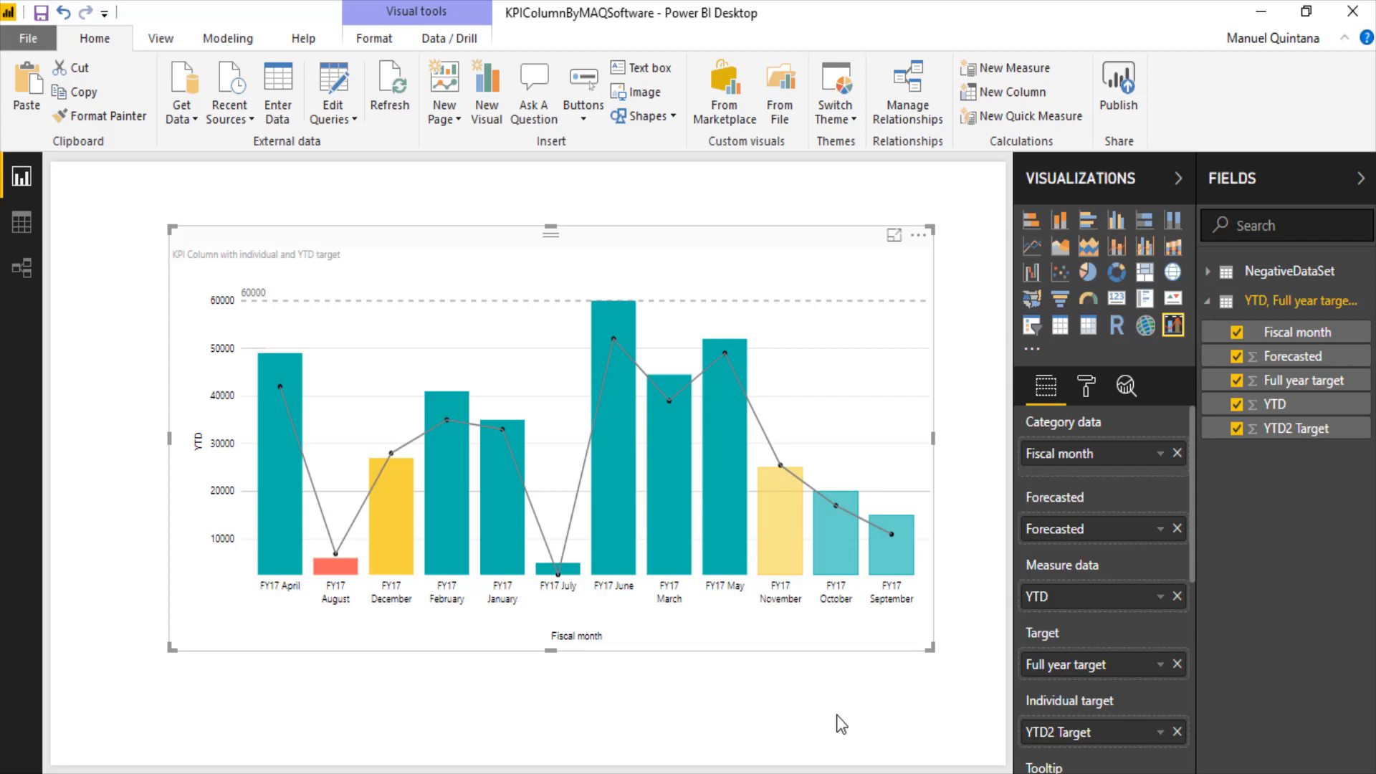
pyautogui.moveTo(1066, 544)
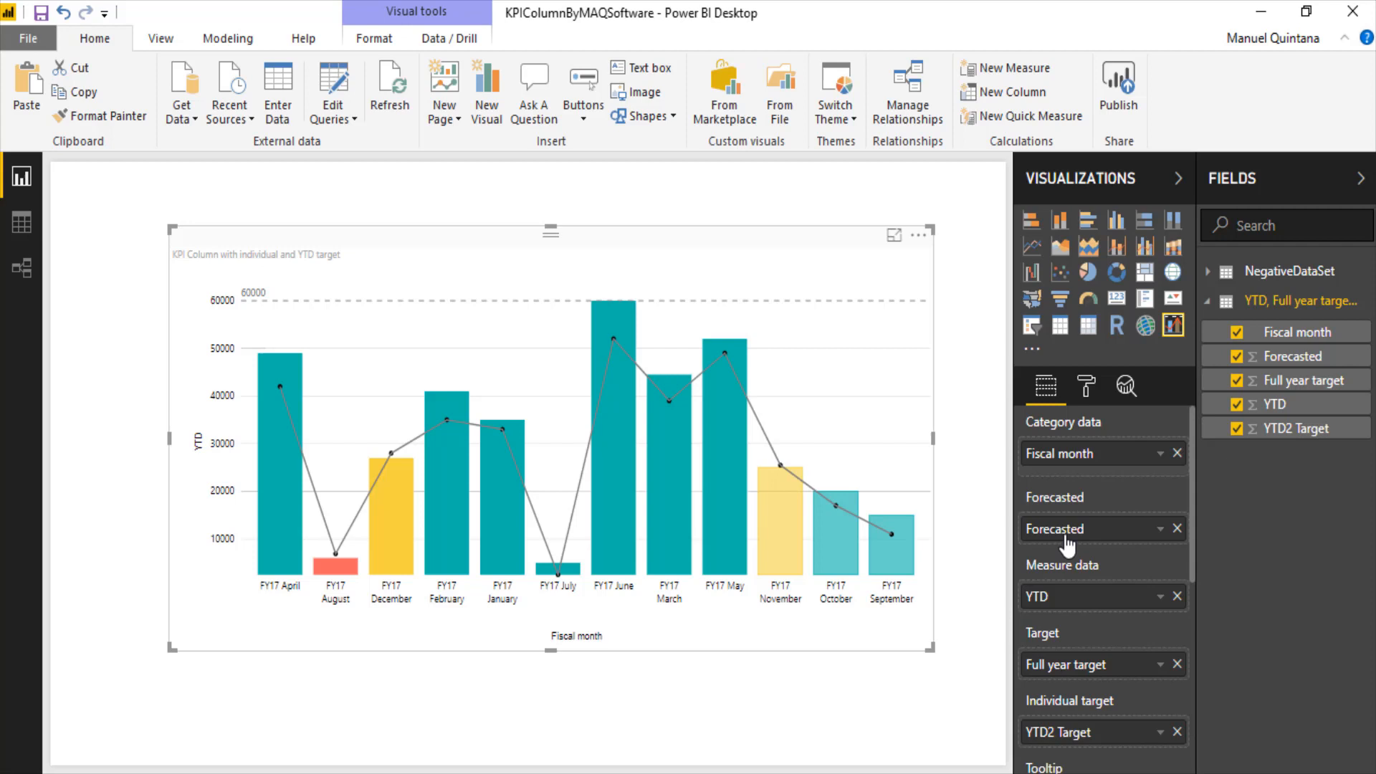
pyautogui.moveTo(1065, 563)
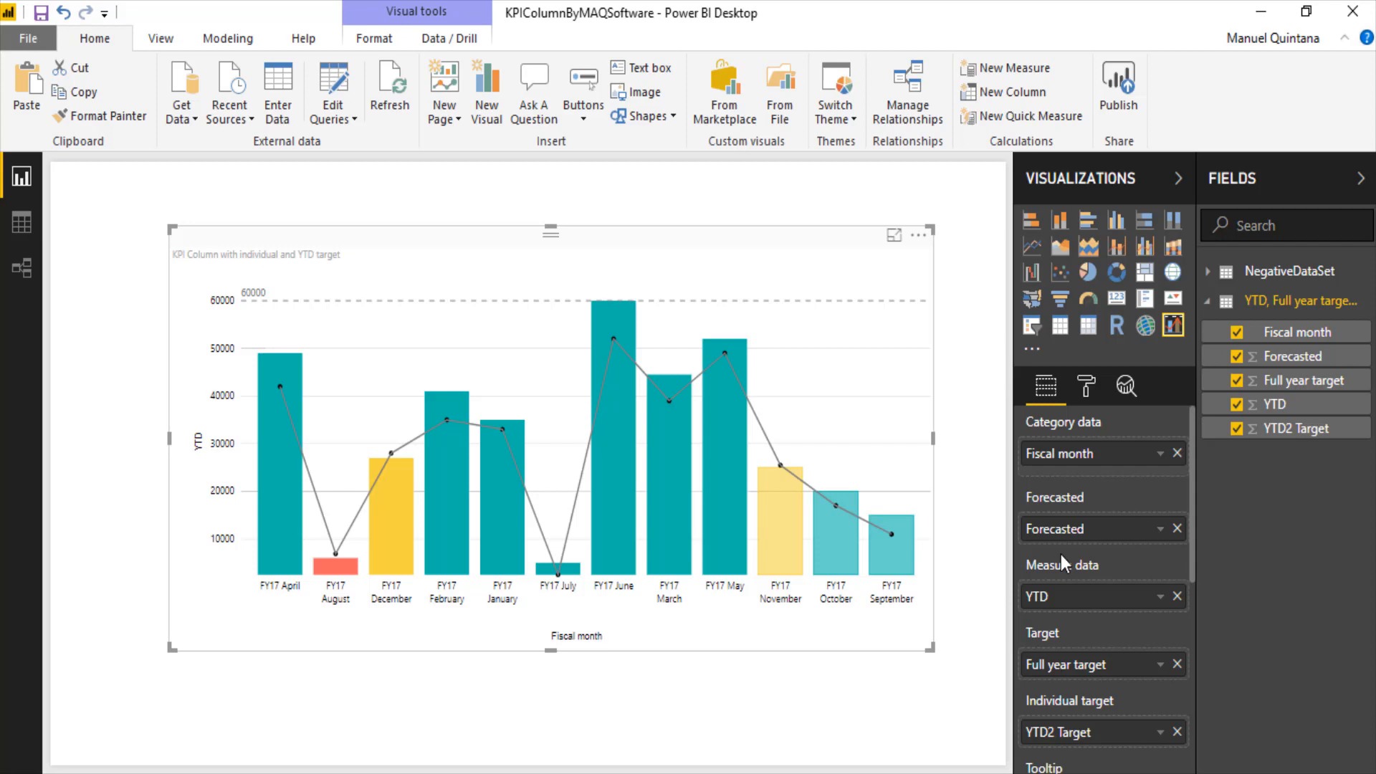
pyautogui.moveTo(1077, 607)
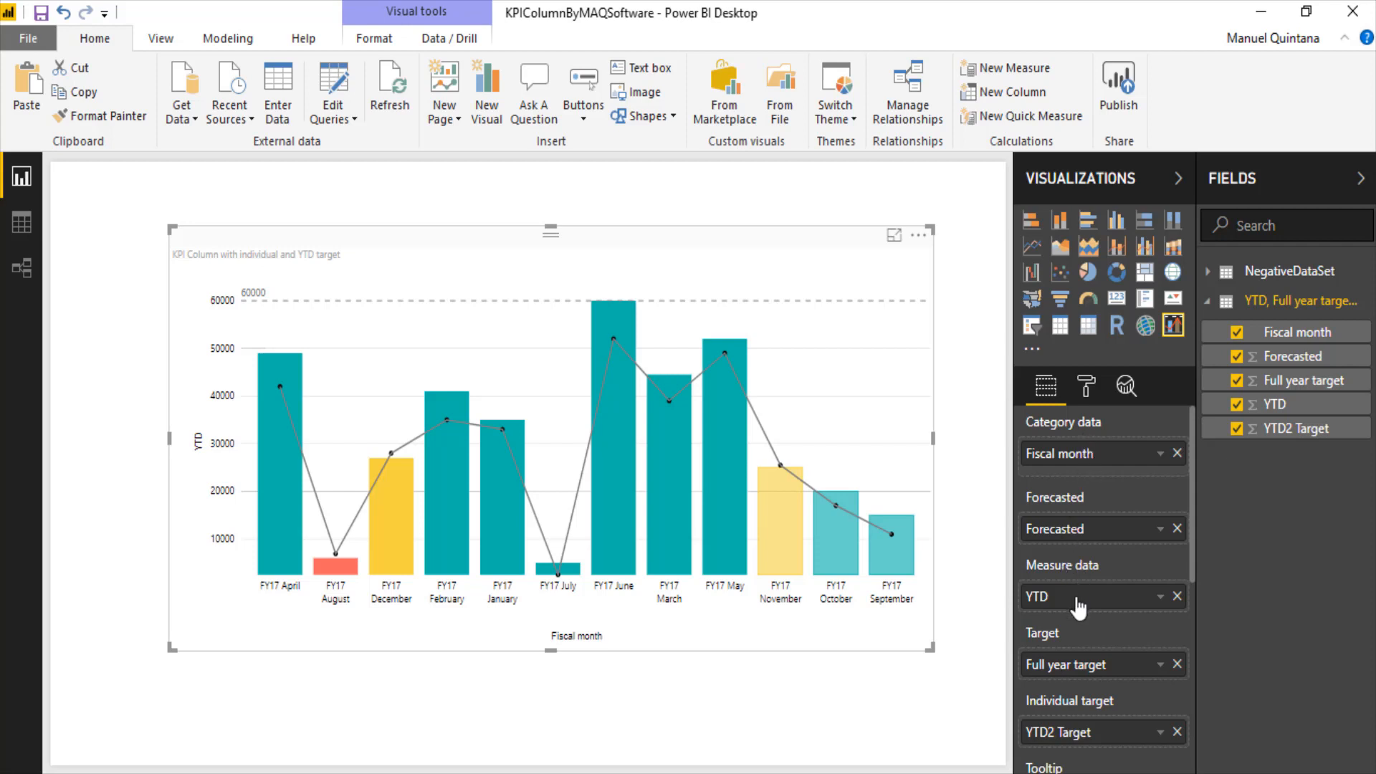
pyautogui.moveTo(1103, 569)
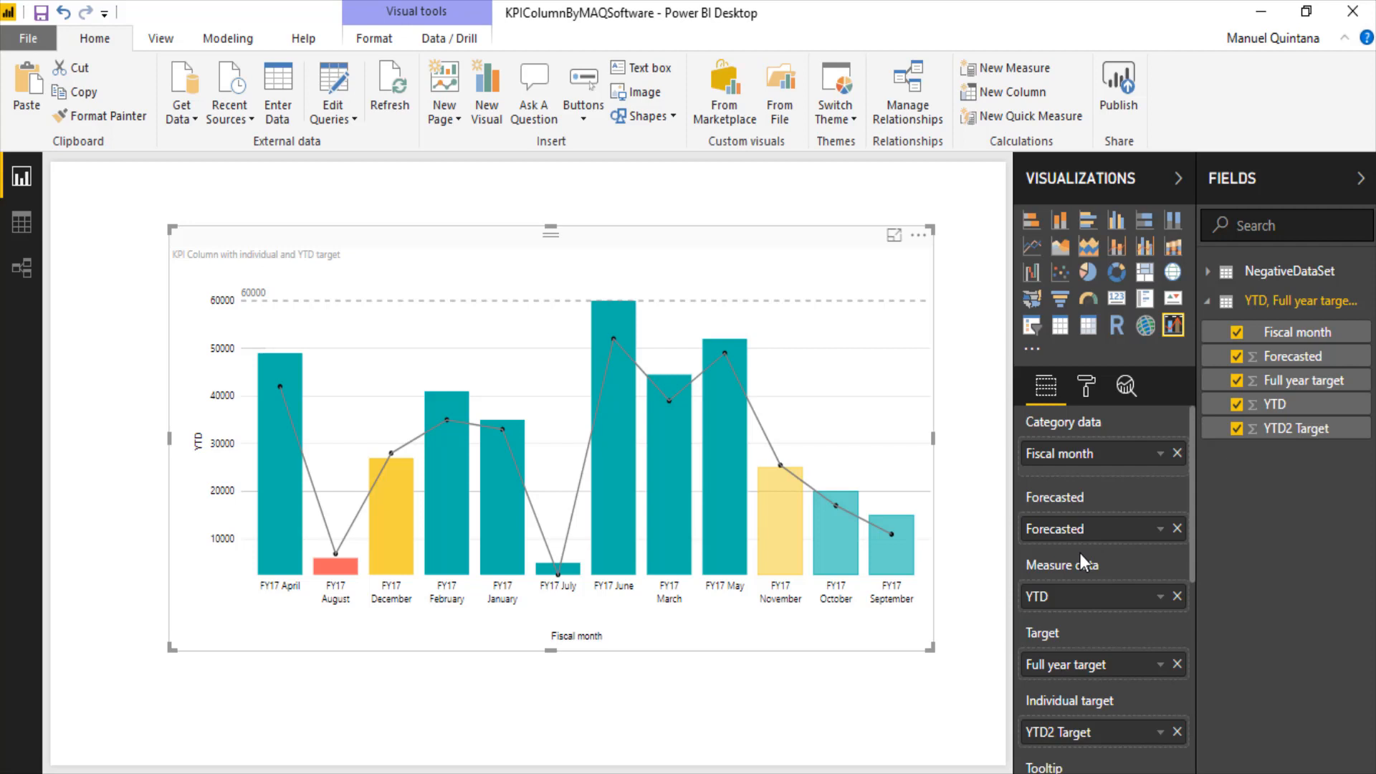
# Switch to the Format pane and peek into the X-axis and Target line cards.
pyautogui.click(1085, 386)
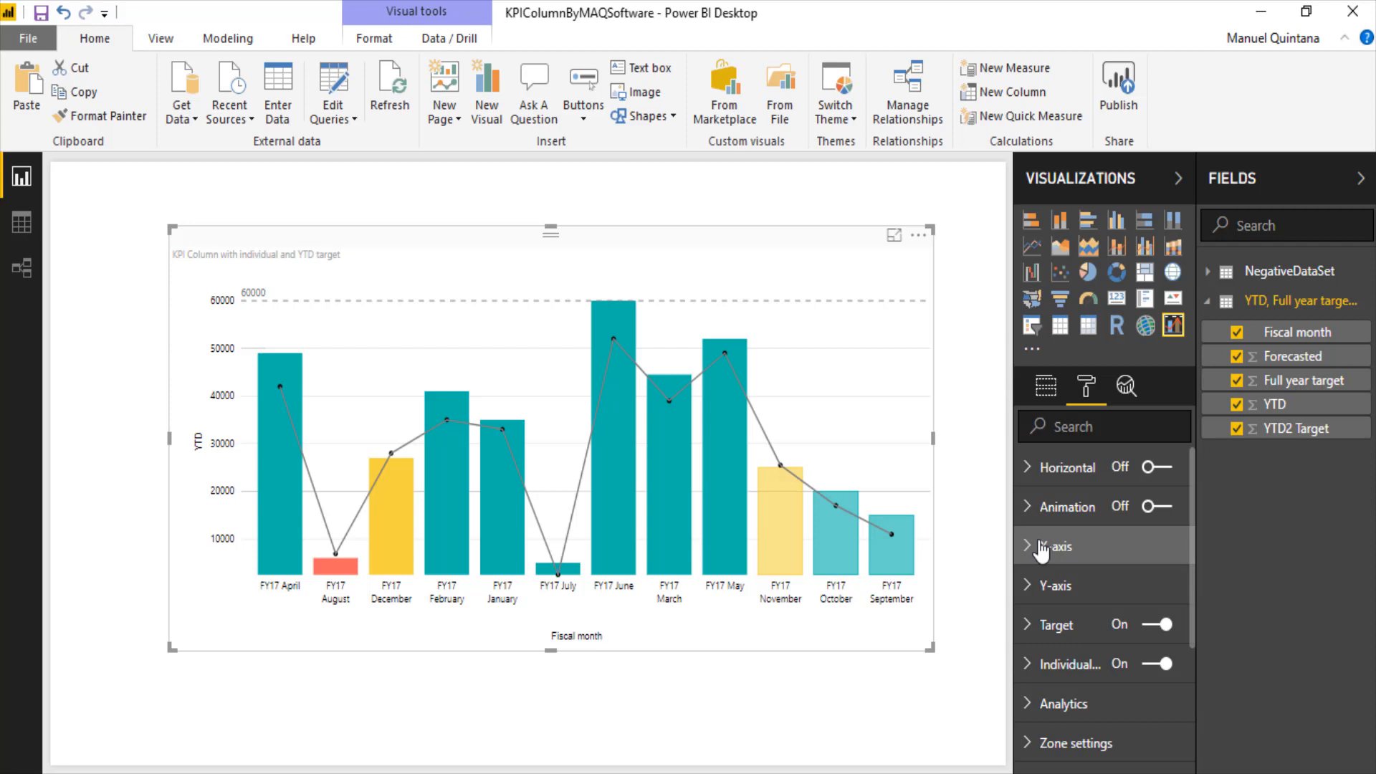
pyautogui.click(1056, 546)
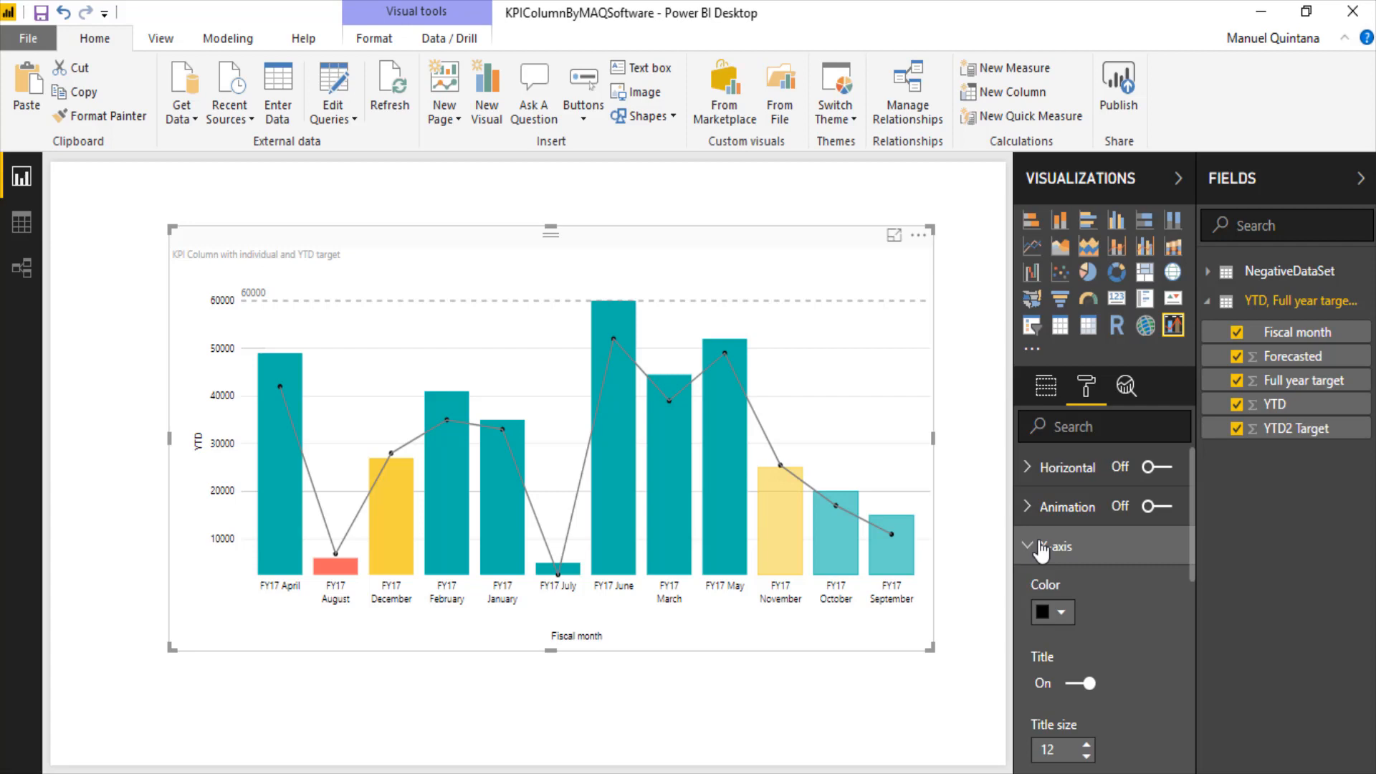
pyautogui.click(1056, 545)
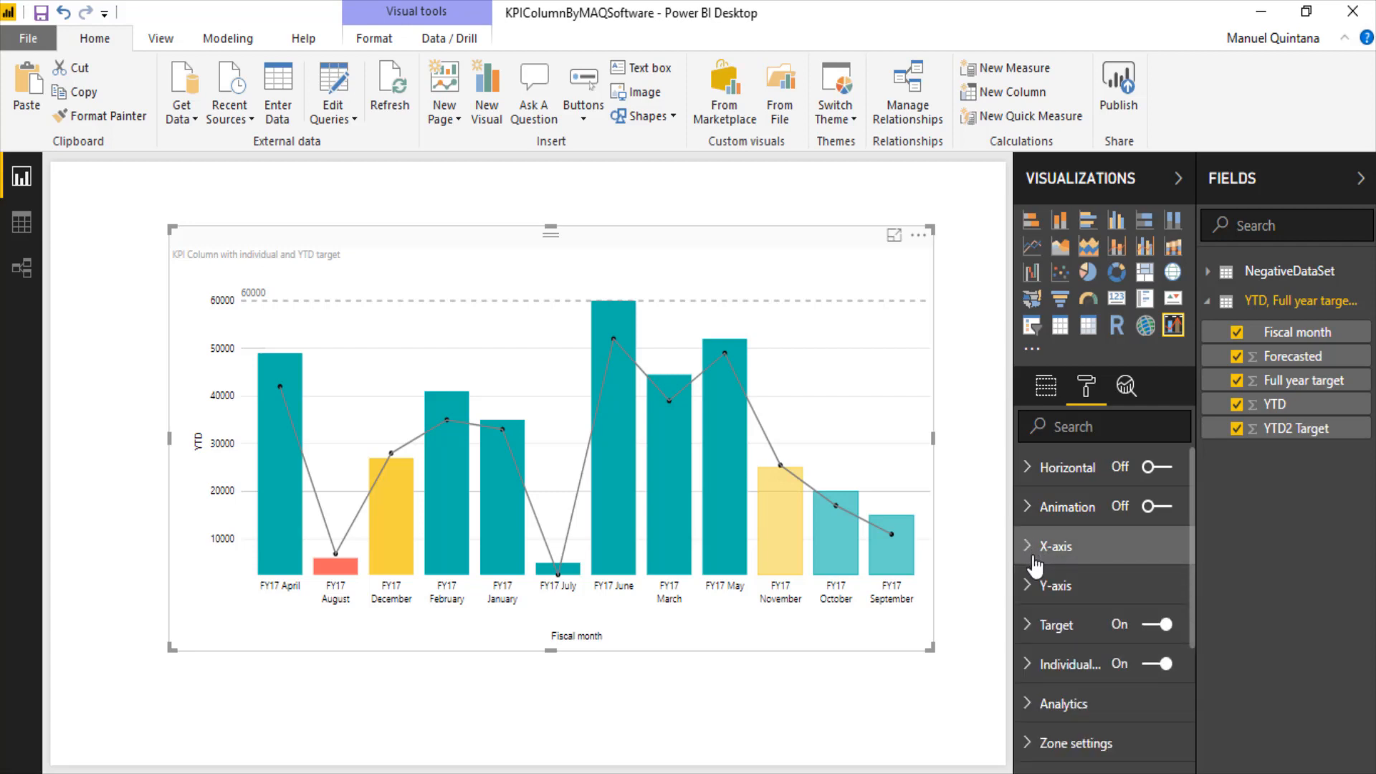
pyautogui.click(1056, 623)
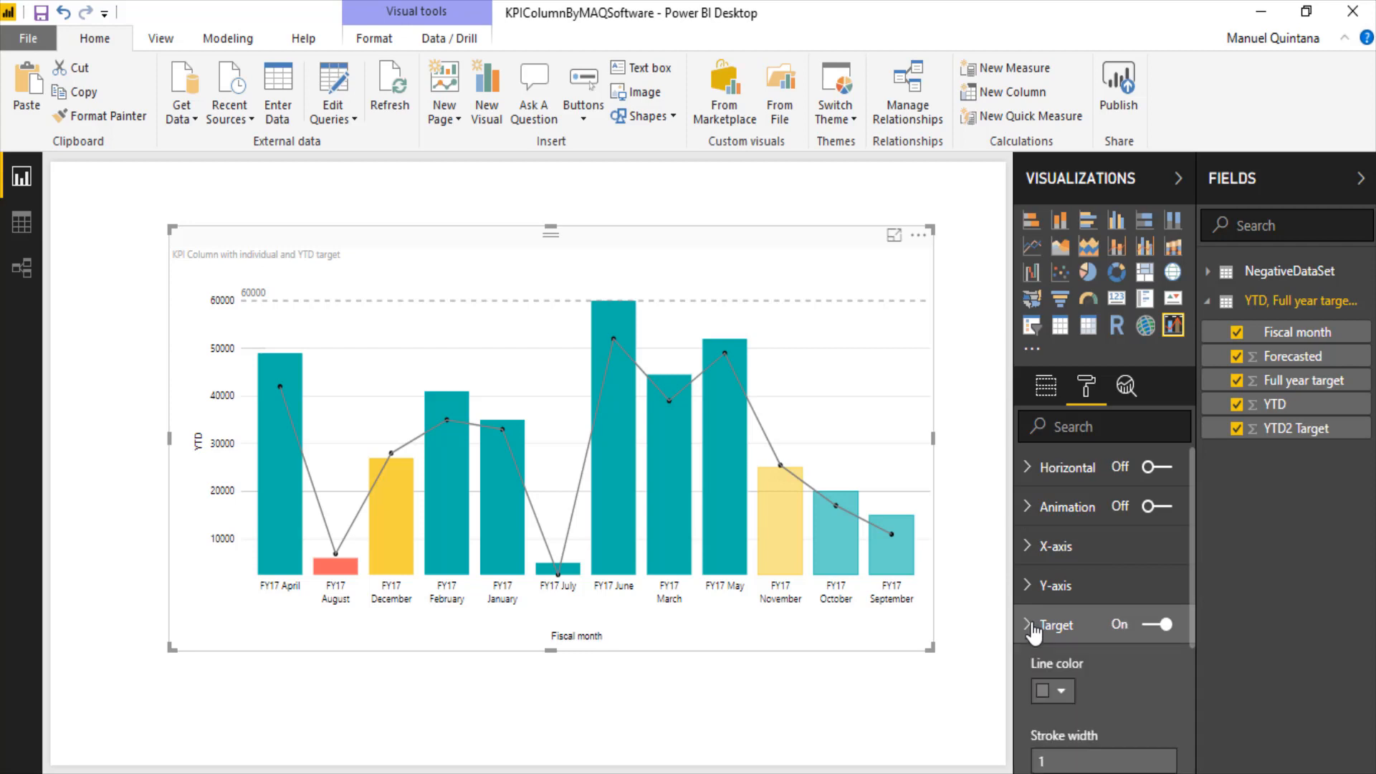
pyautogui.click(1058, 623)
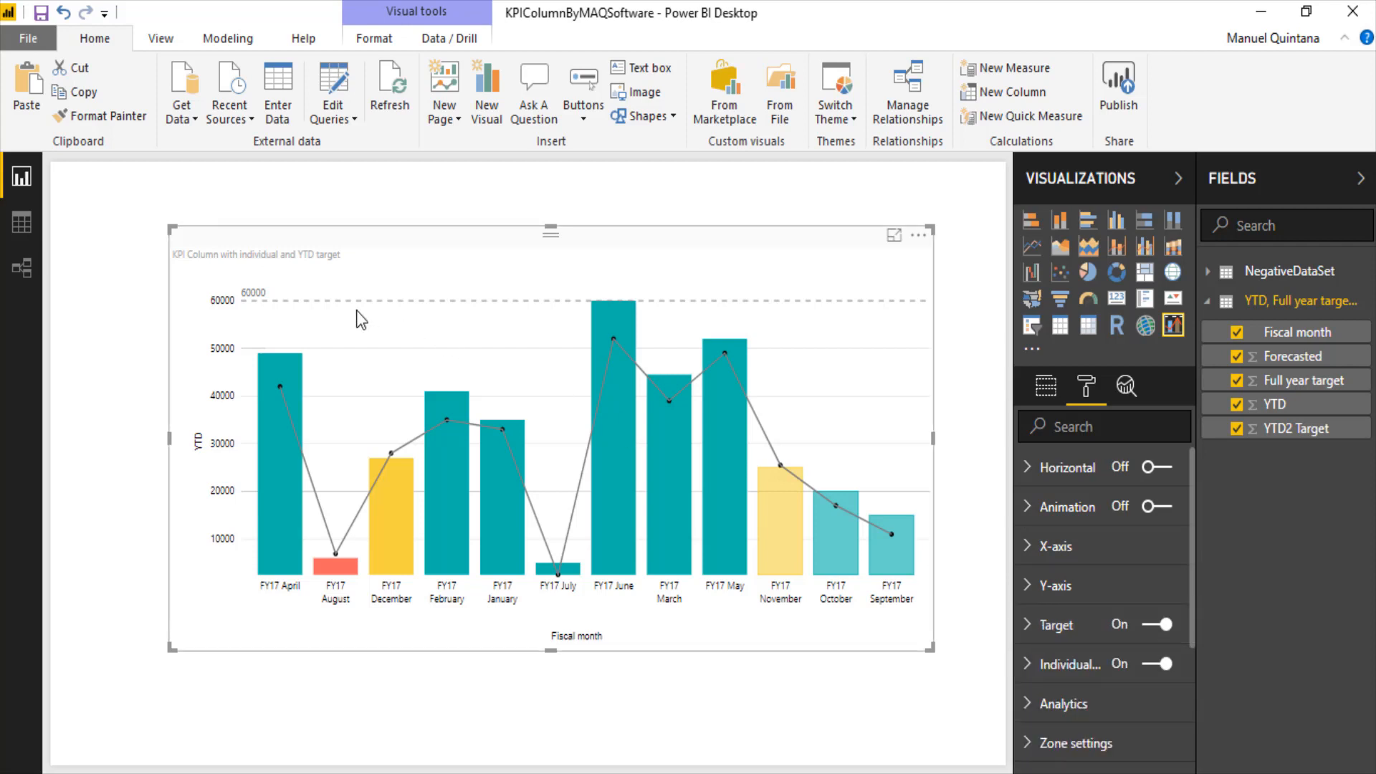
pyautogui.moveTo(1015, 370)
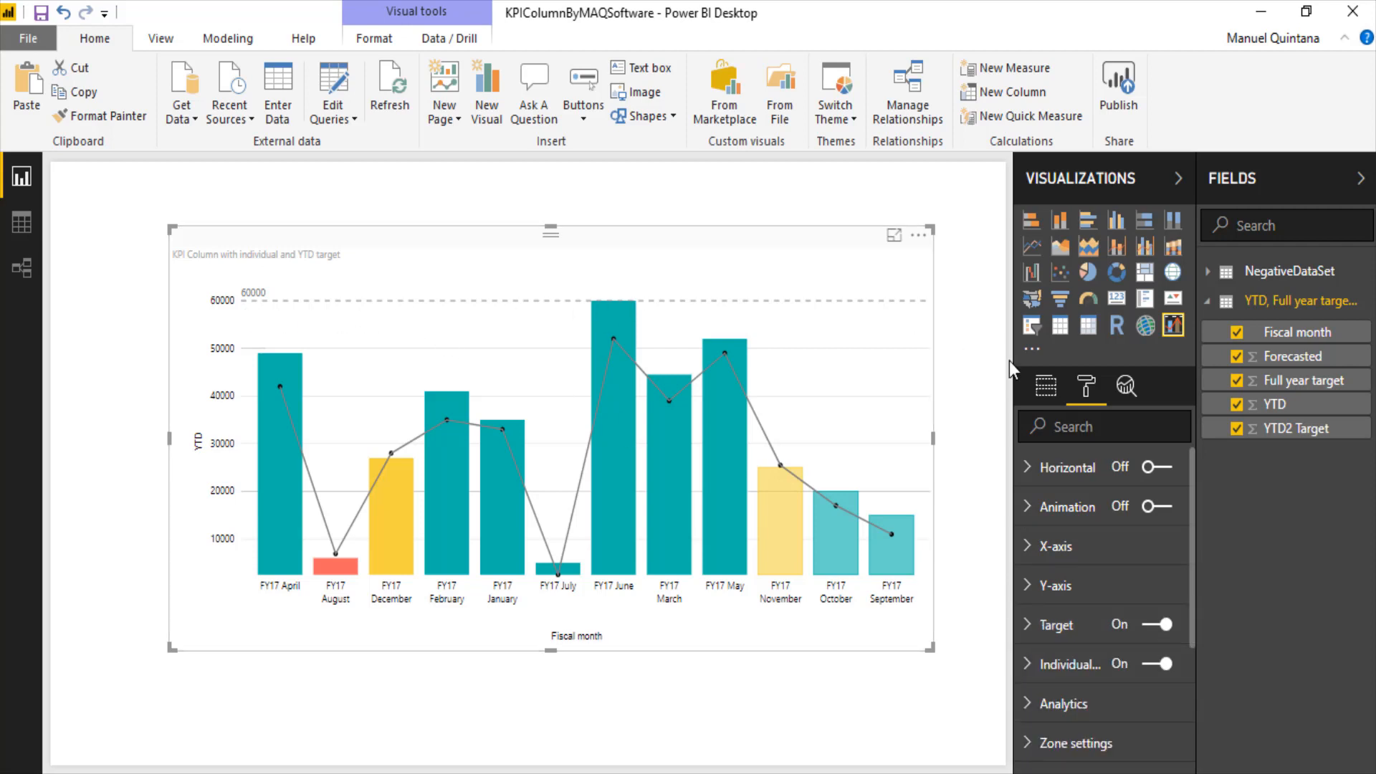
# Return to the field wells showing the visual's category, measure and target fields.
pyautogui.click(1045, 385)
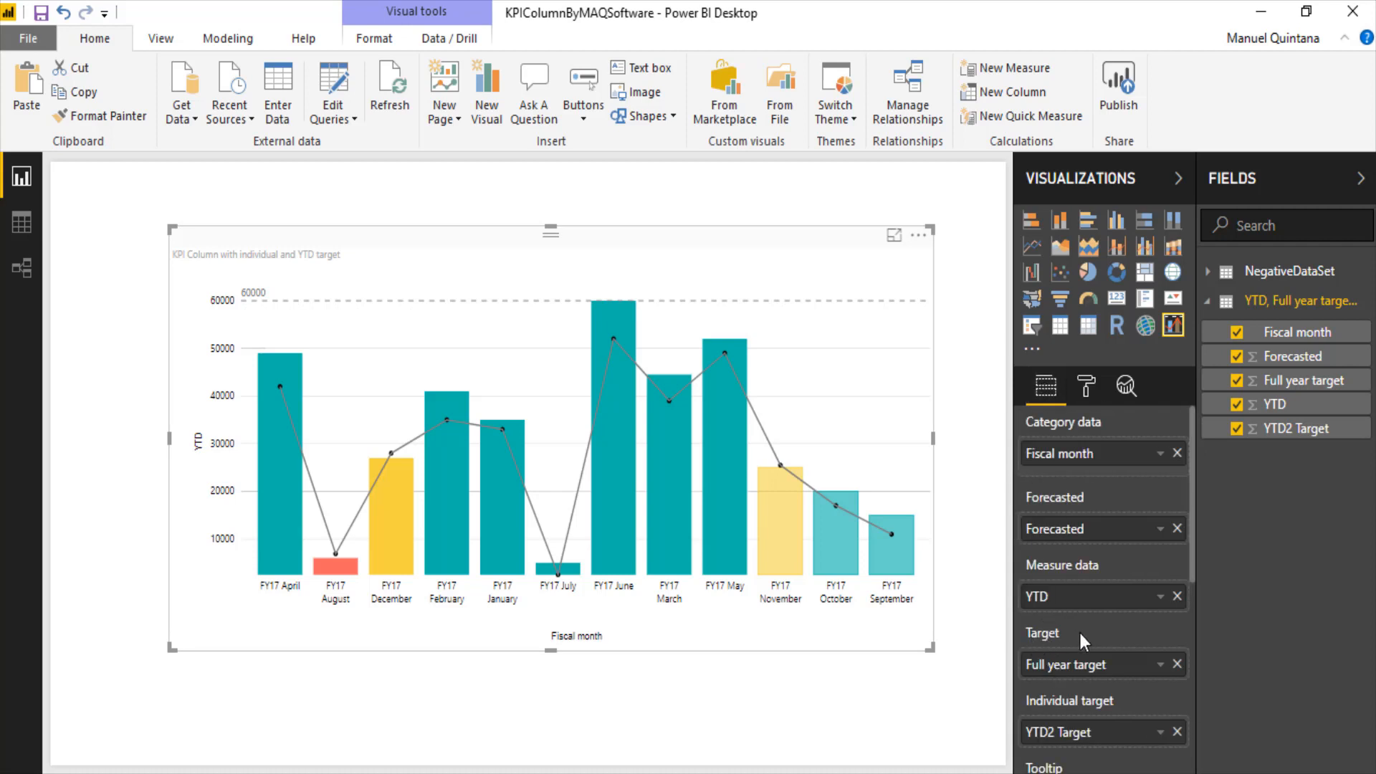
pyautogui.moveTo(1087, 385)
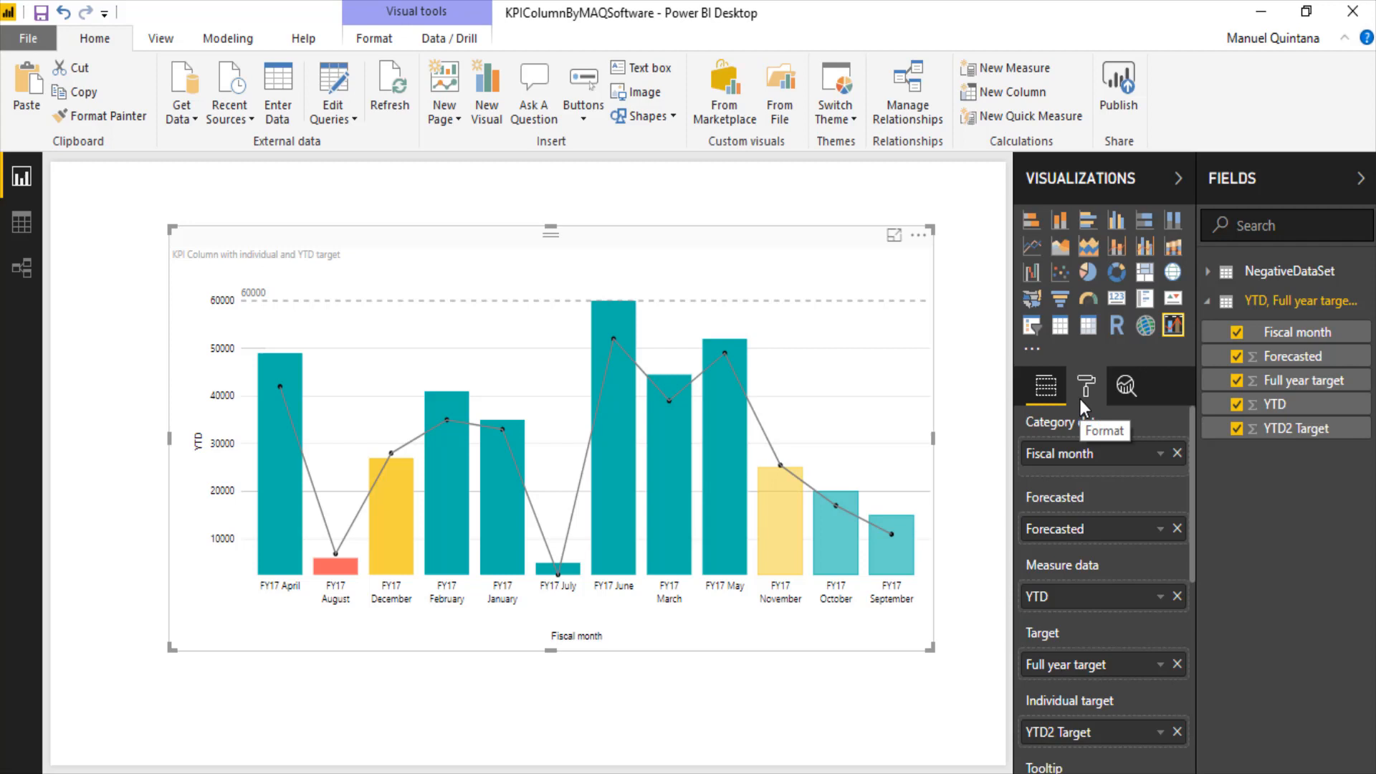
pyautogui.moveTo(831, 427)
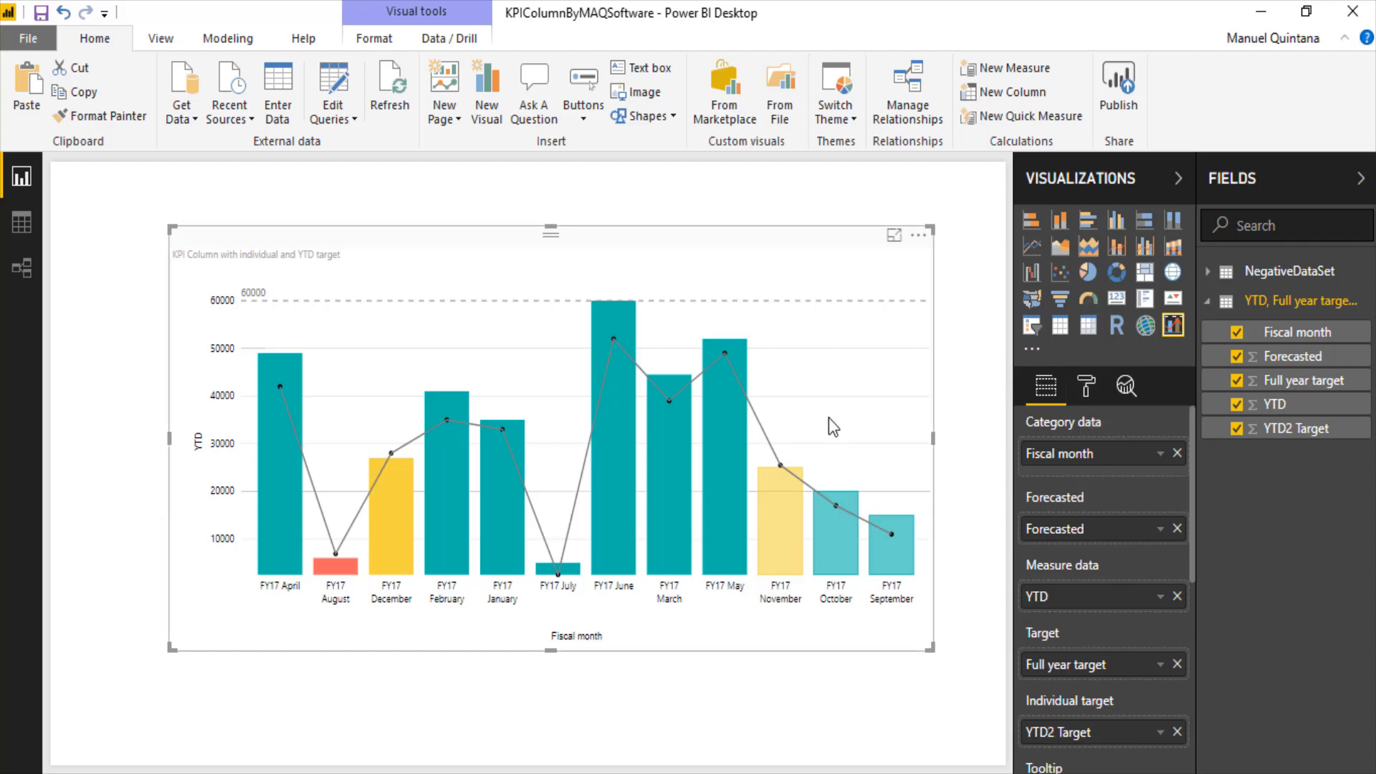
pyautogui.moveTo(1044, 385)
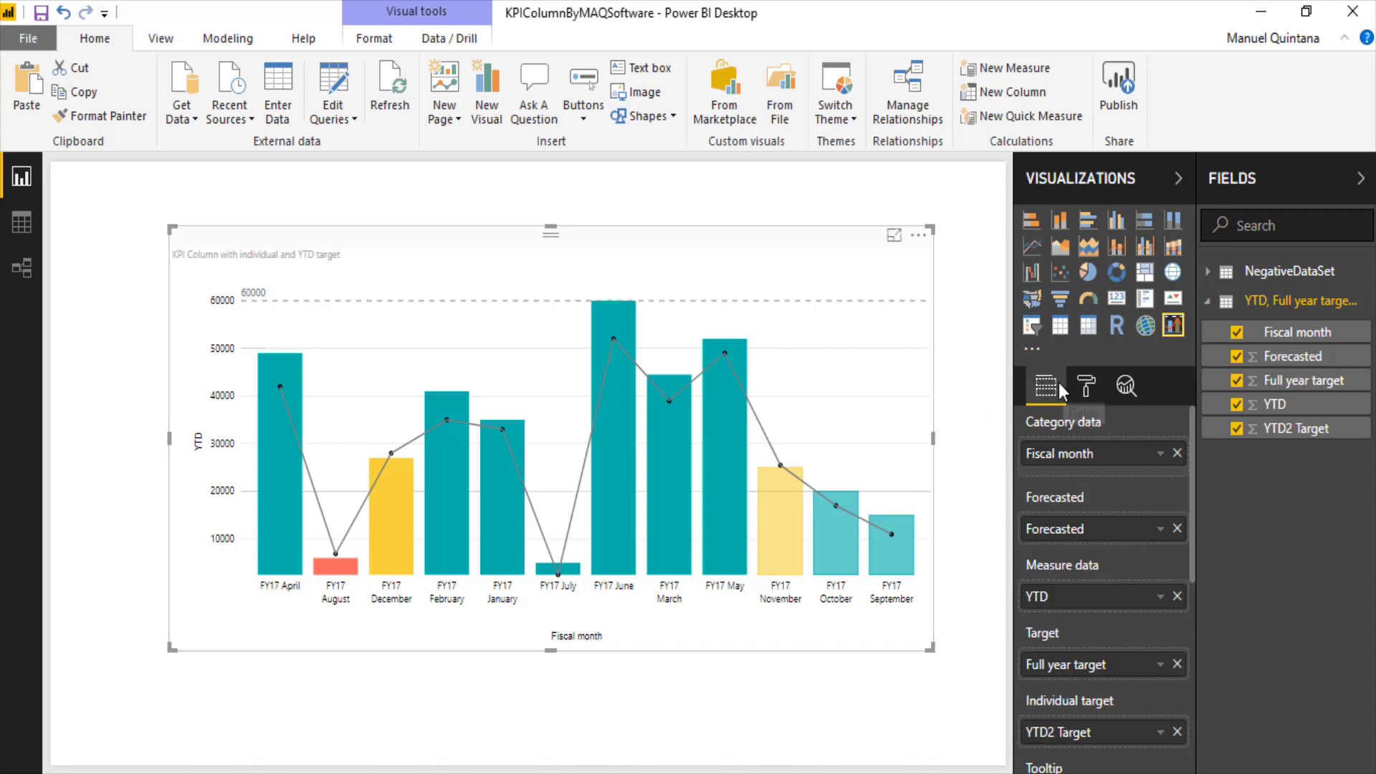
pyautogui.moveTo(1045, 385)
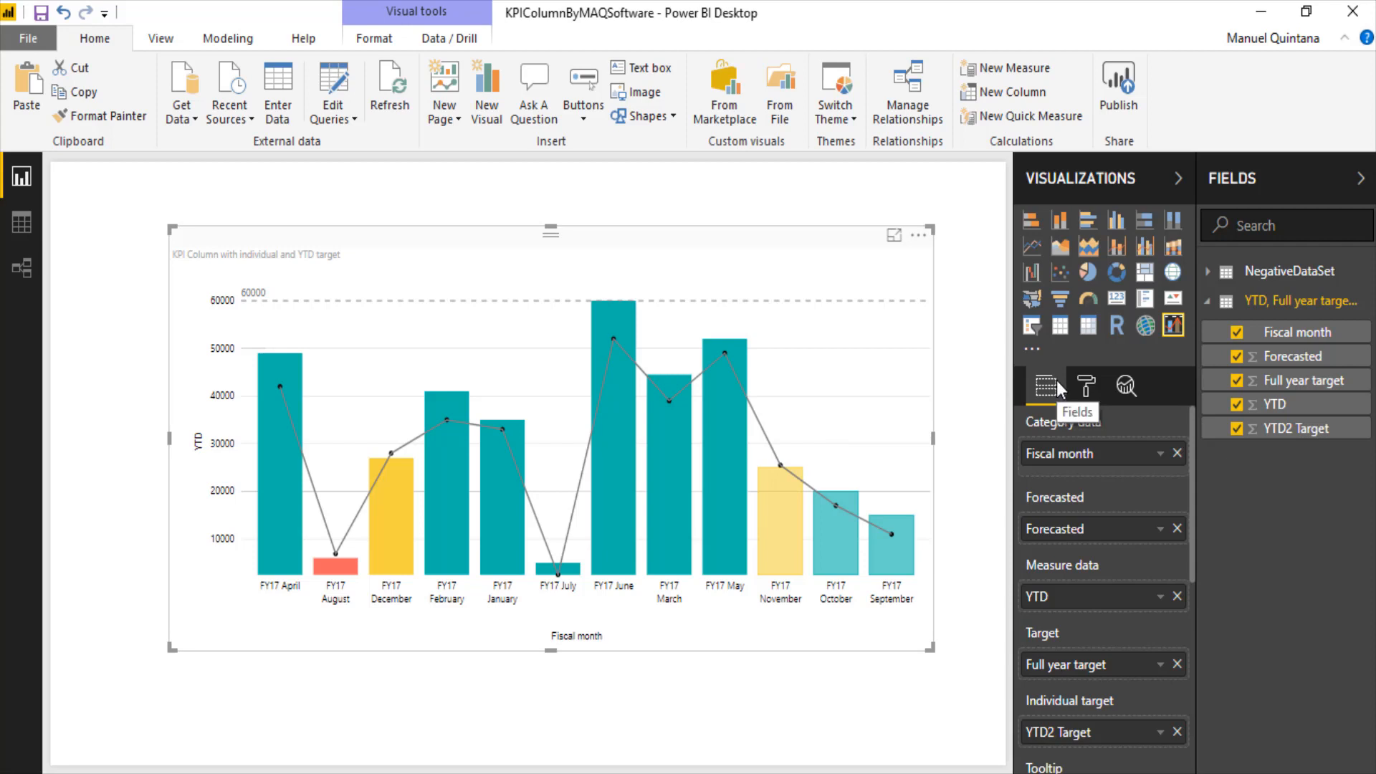
pyautogui.moveTo(1101, 718)
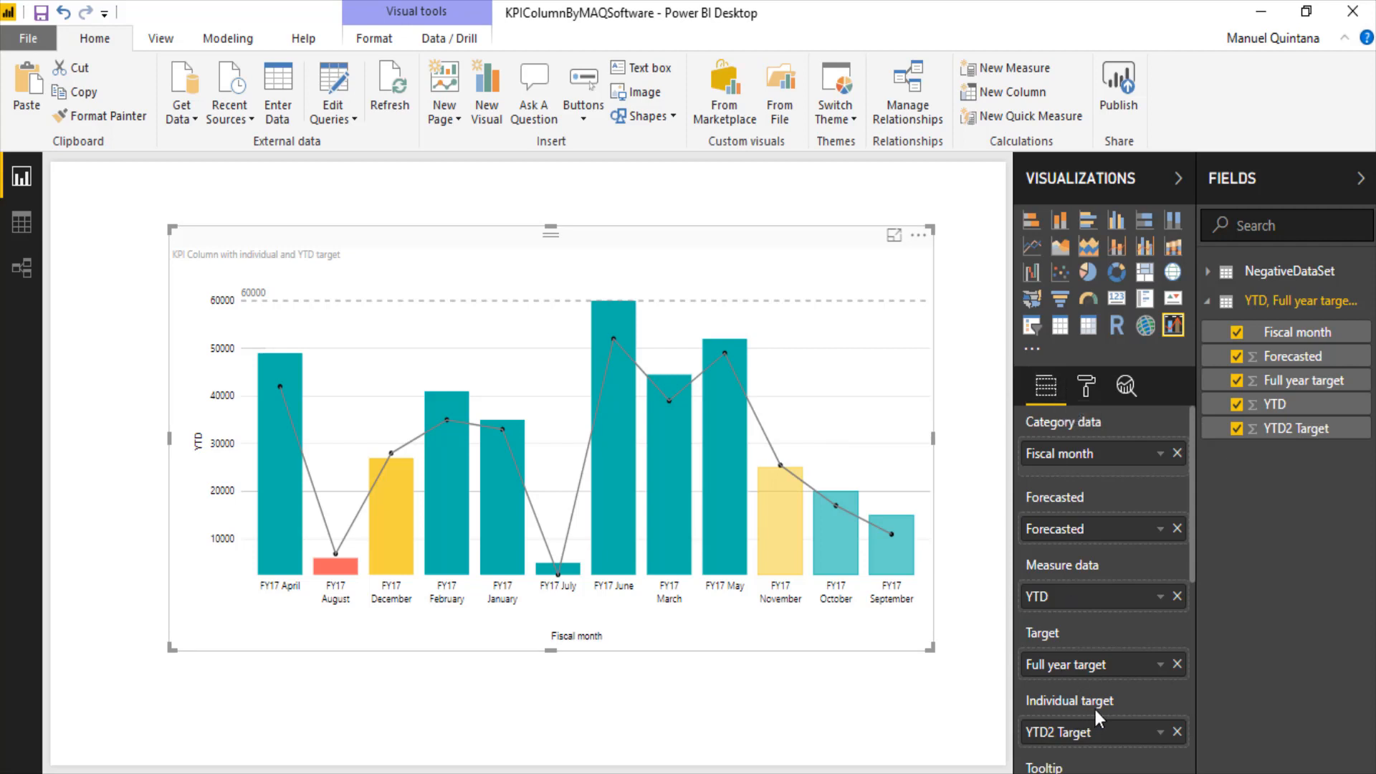
pyautogui.click(1085, 385)
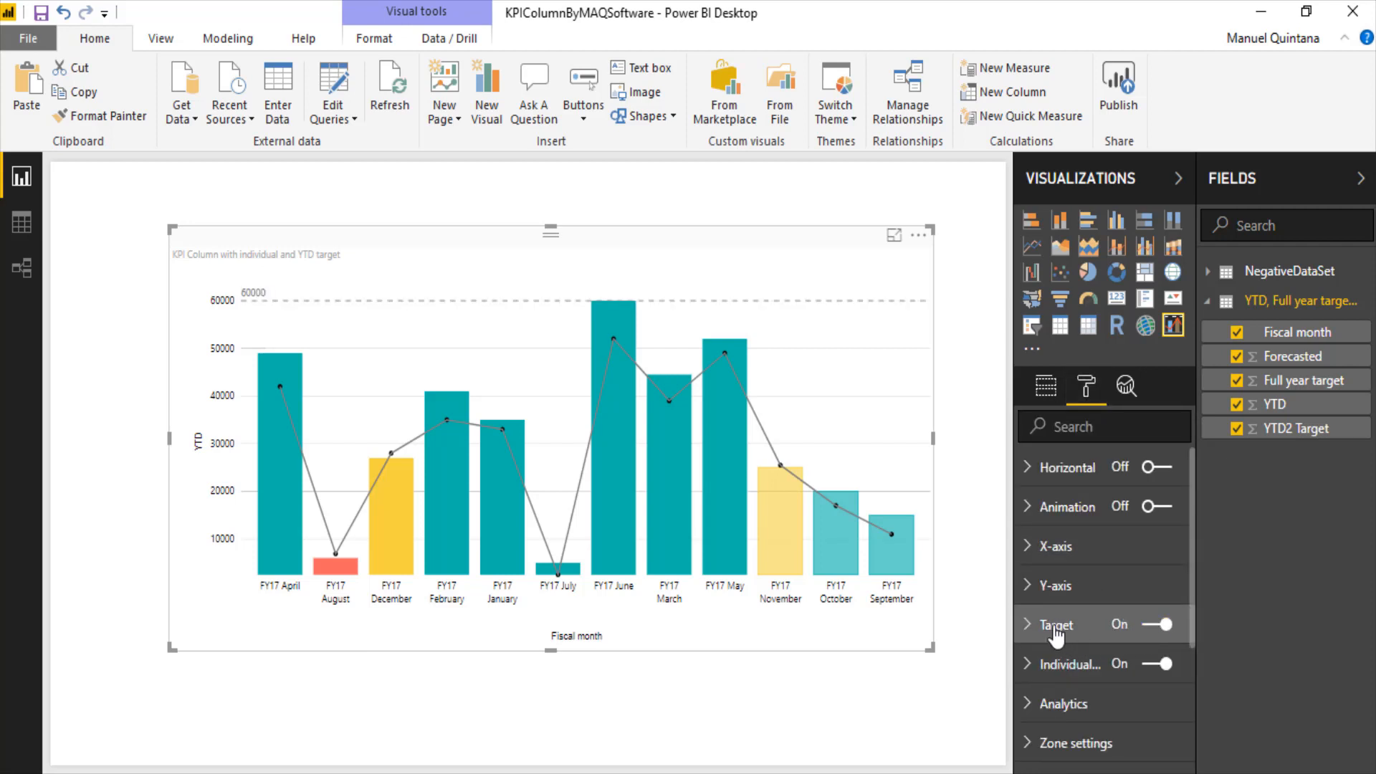
pyautogui.click(1058, 623)
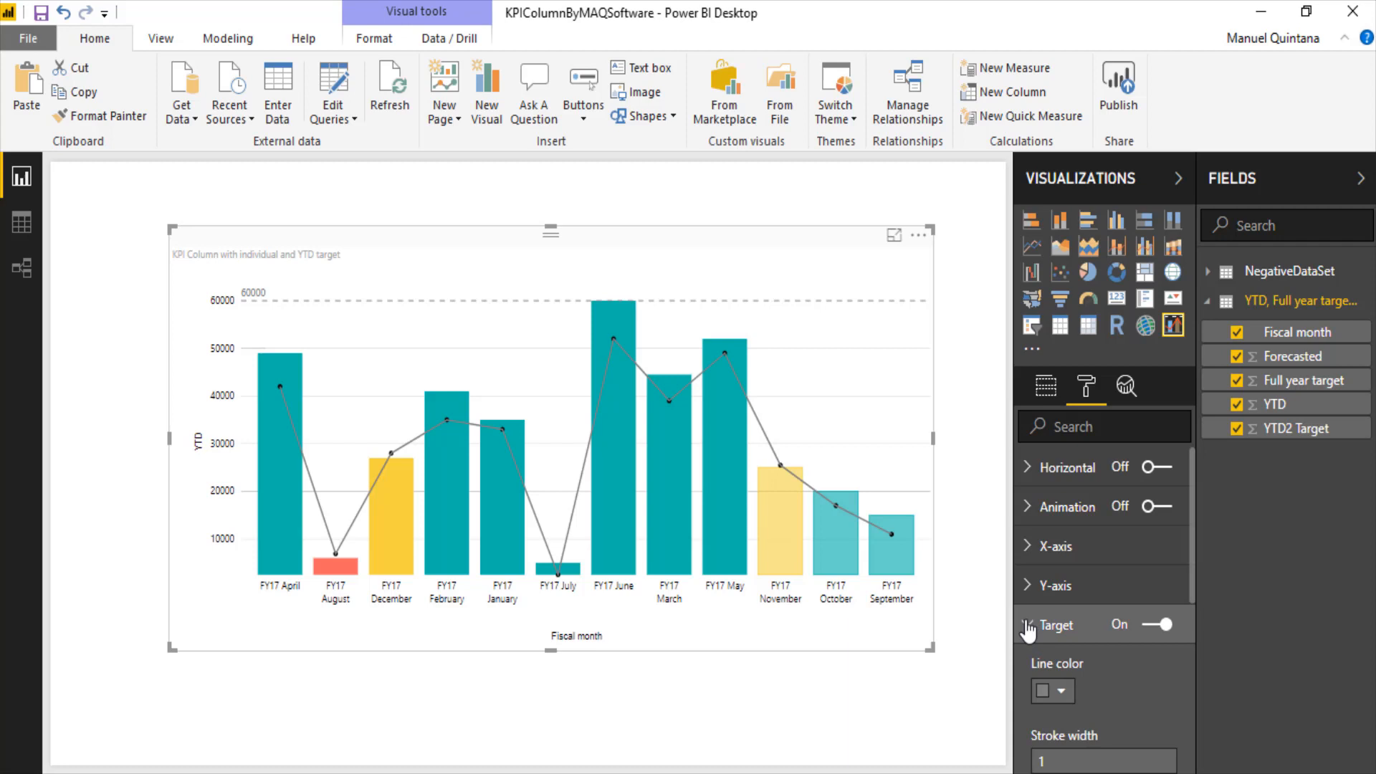
pyautogui.scroll(-3)
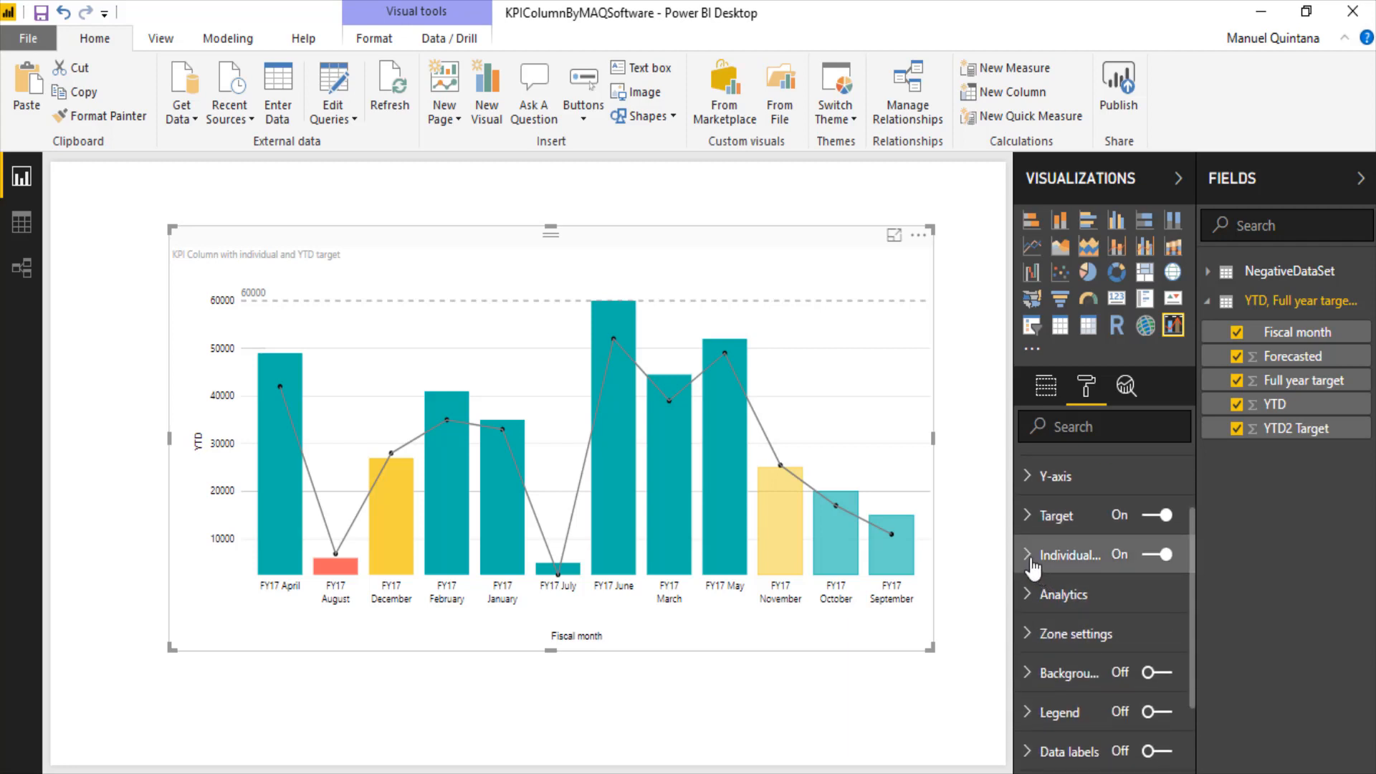
pyautogui.click(1028, 553)
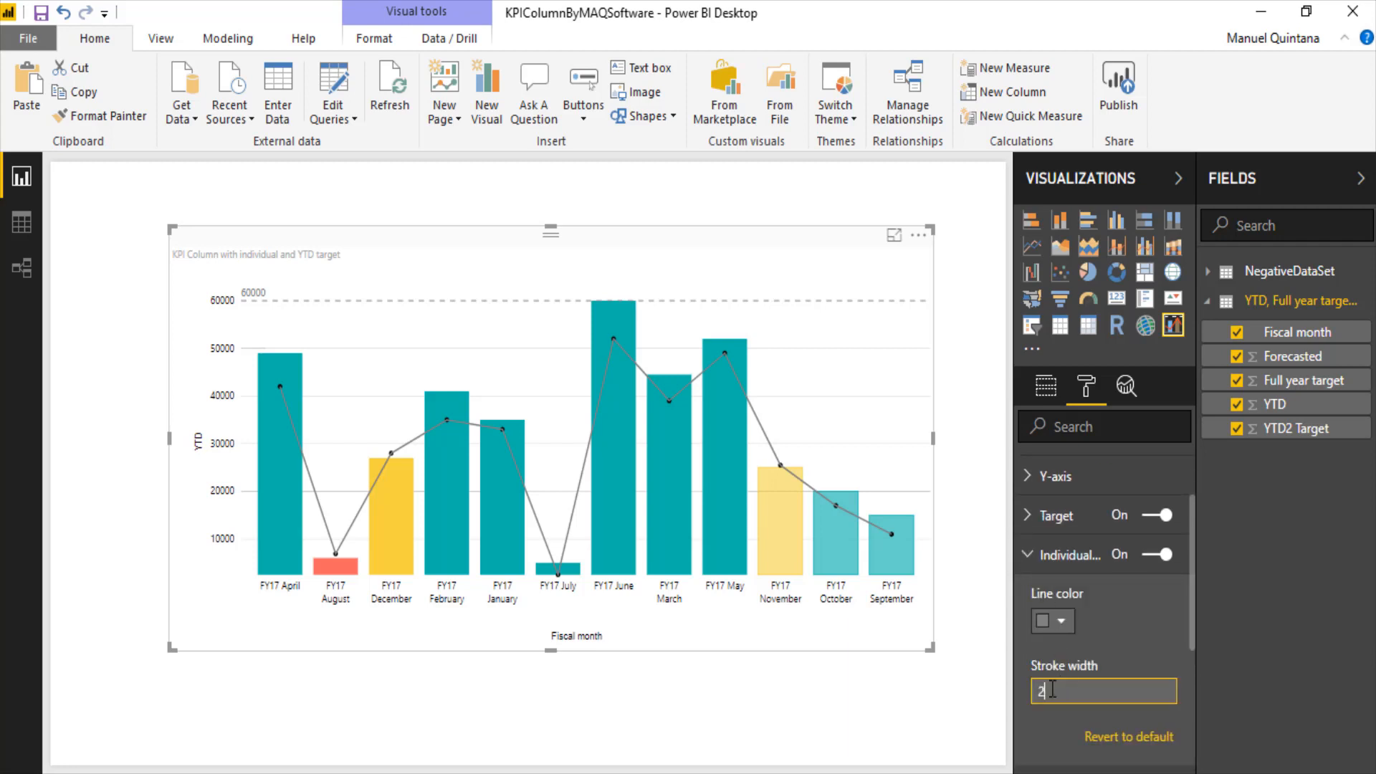
pyautogui.write('3')
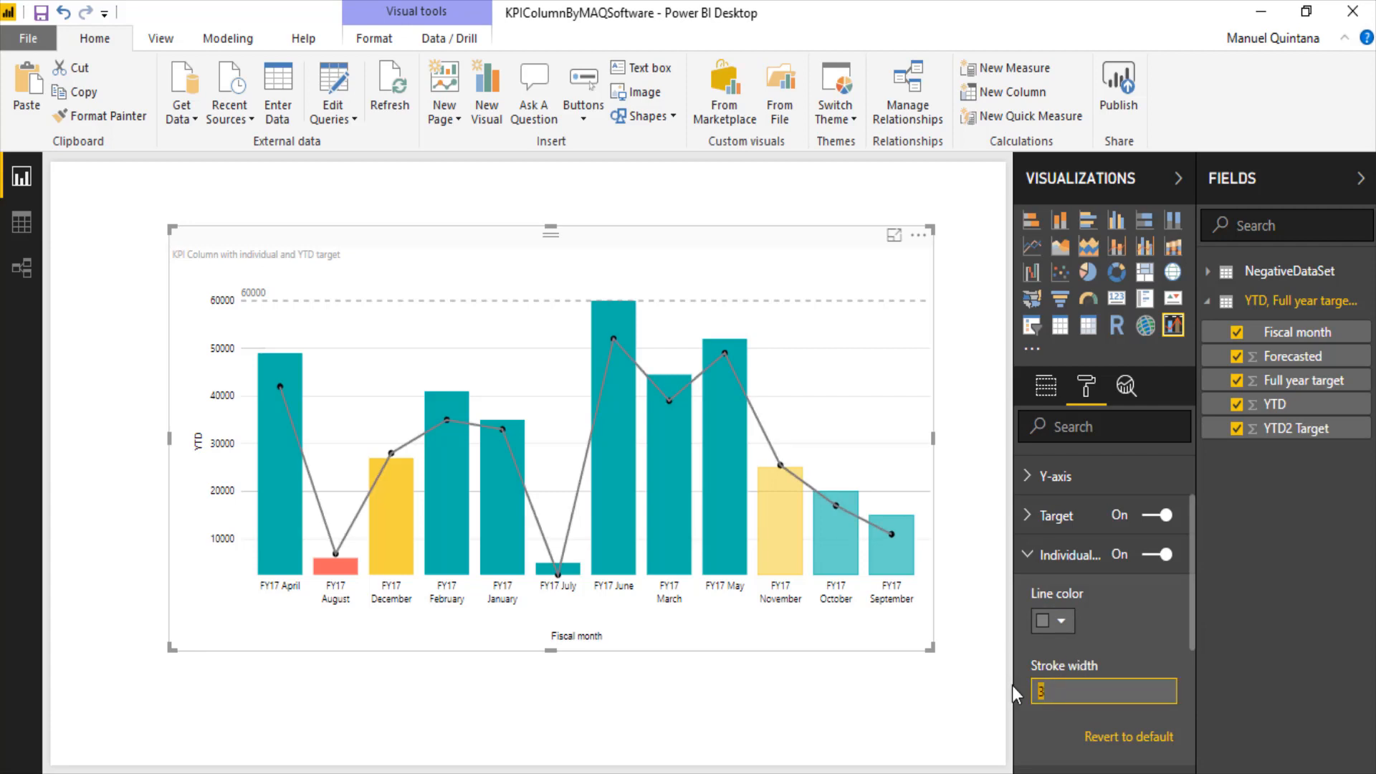
pyautogui.click(1065, 553)
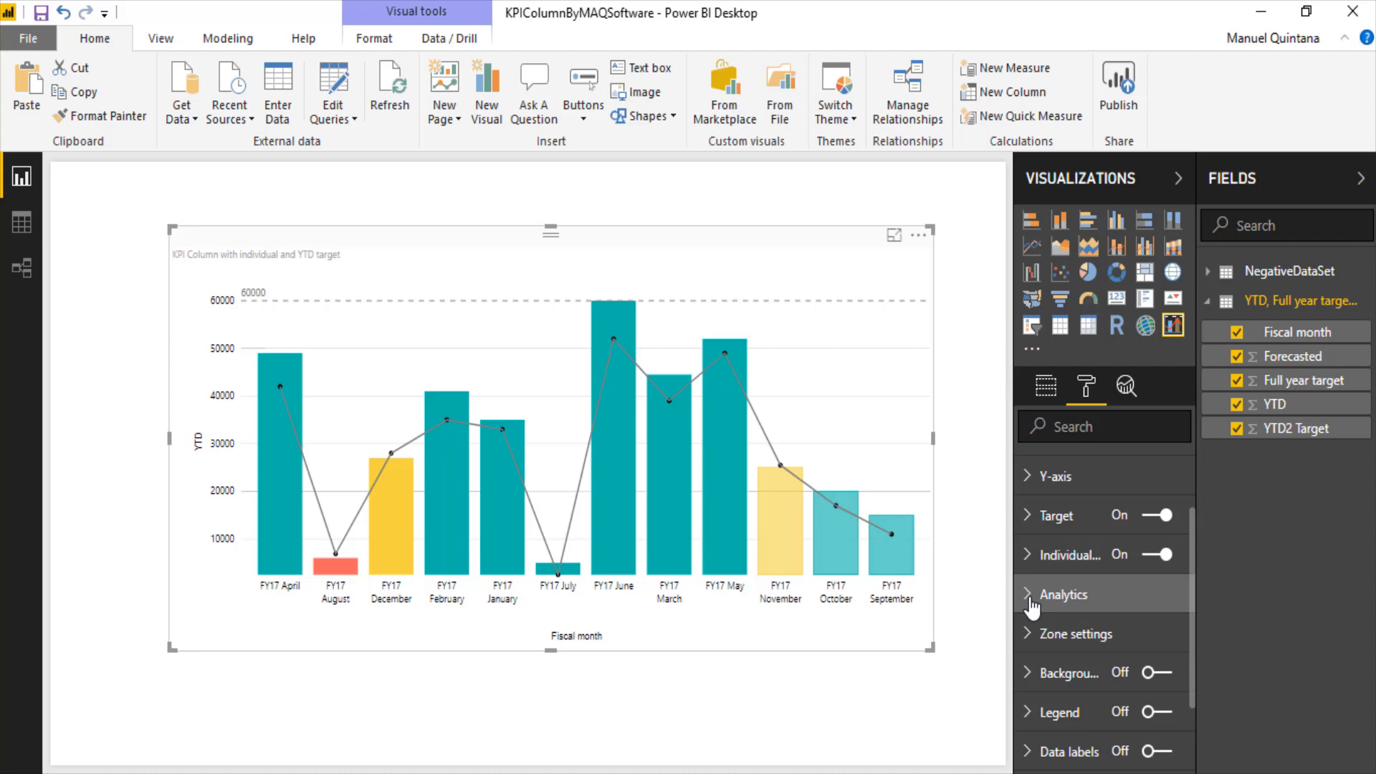
pyautogui.moveTo(1128, 387)
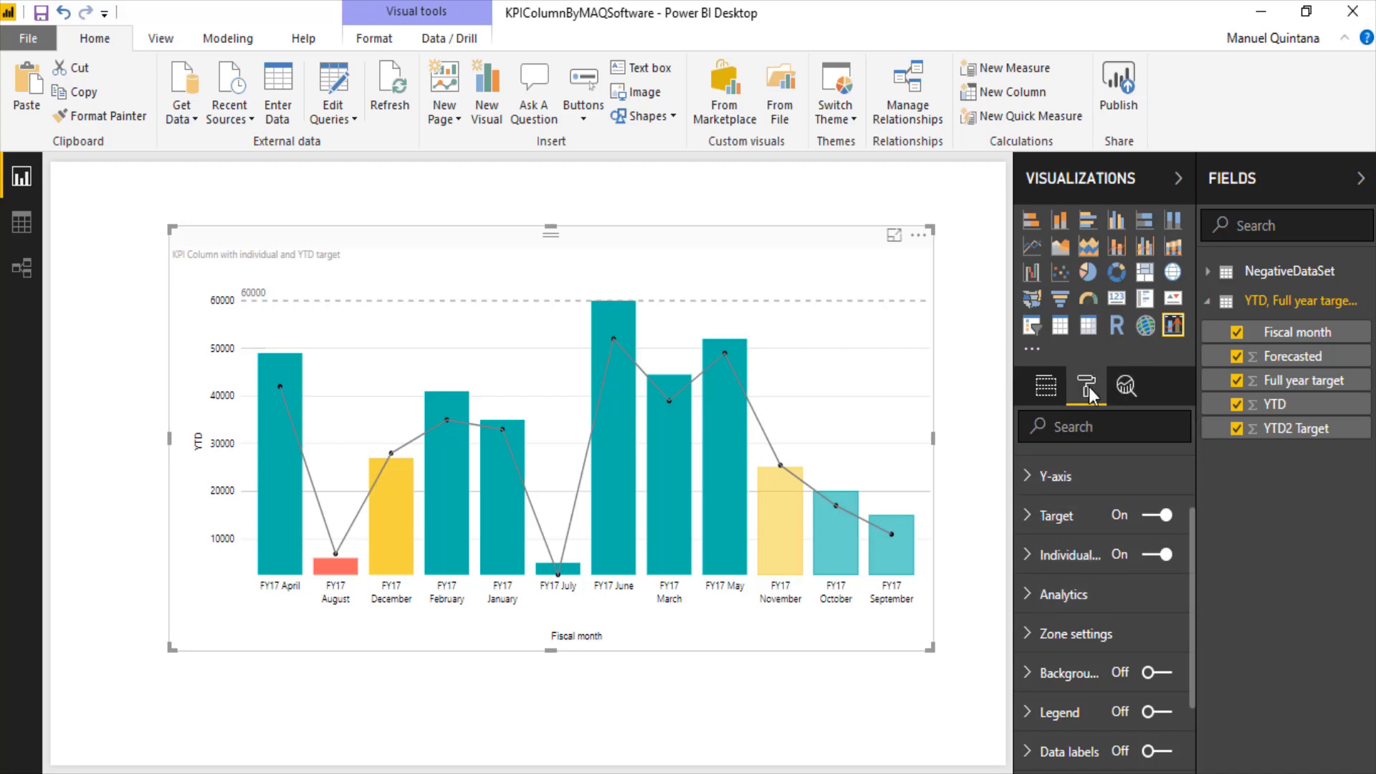
pyautogui.click(1060, 593)
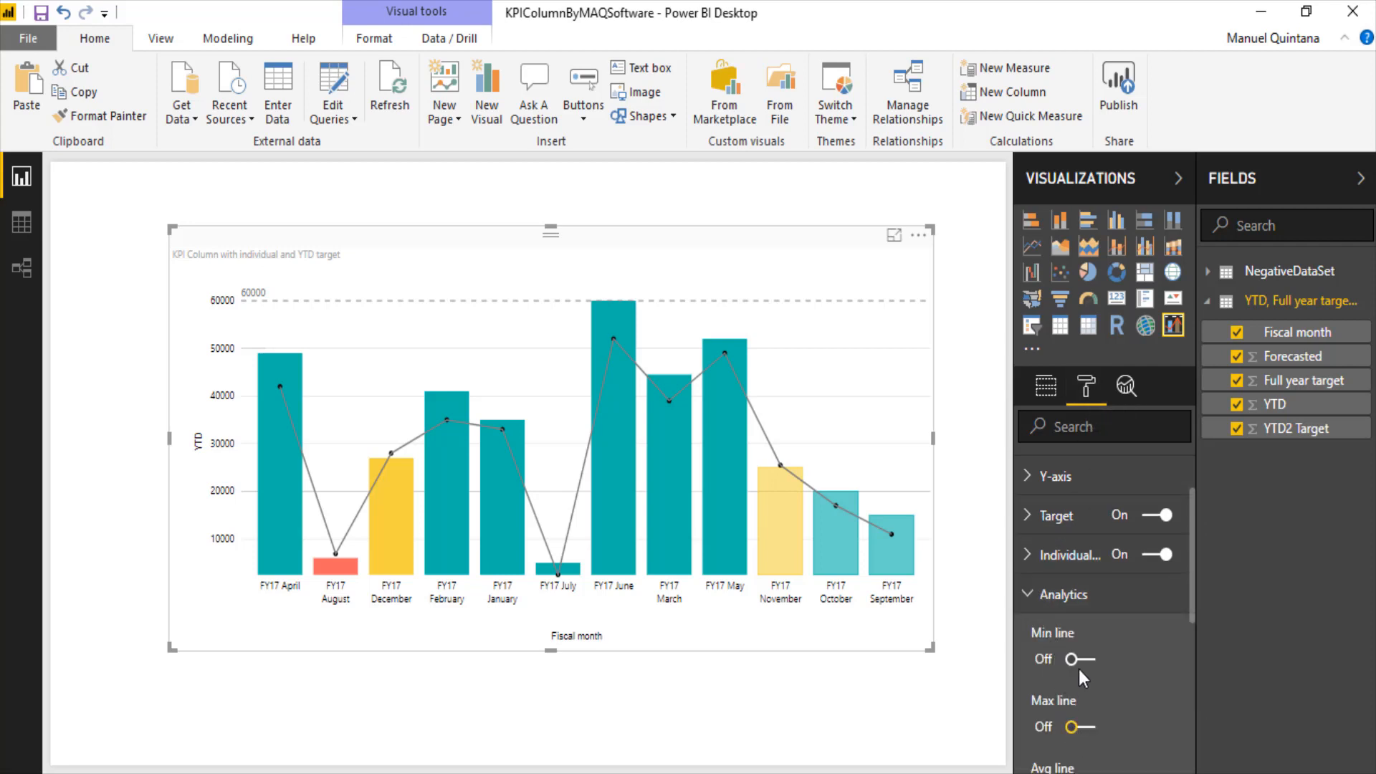
pyautogui.click(1072, 659)
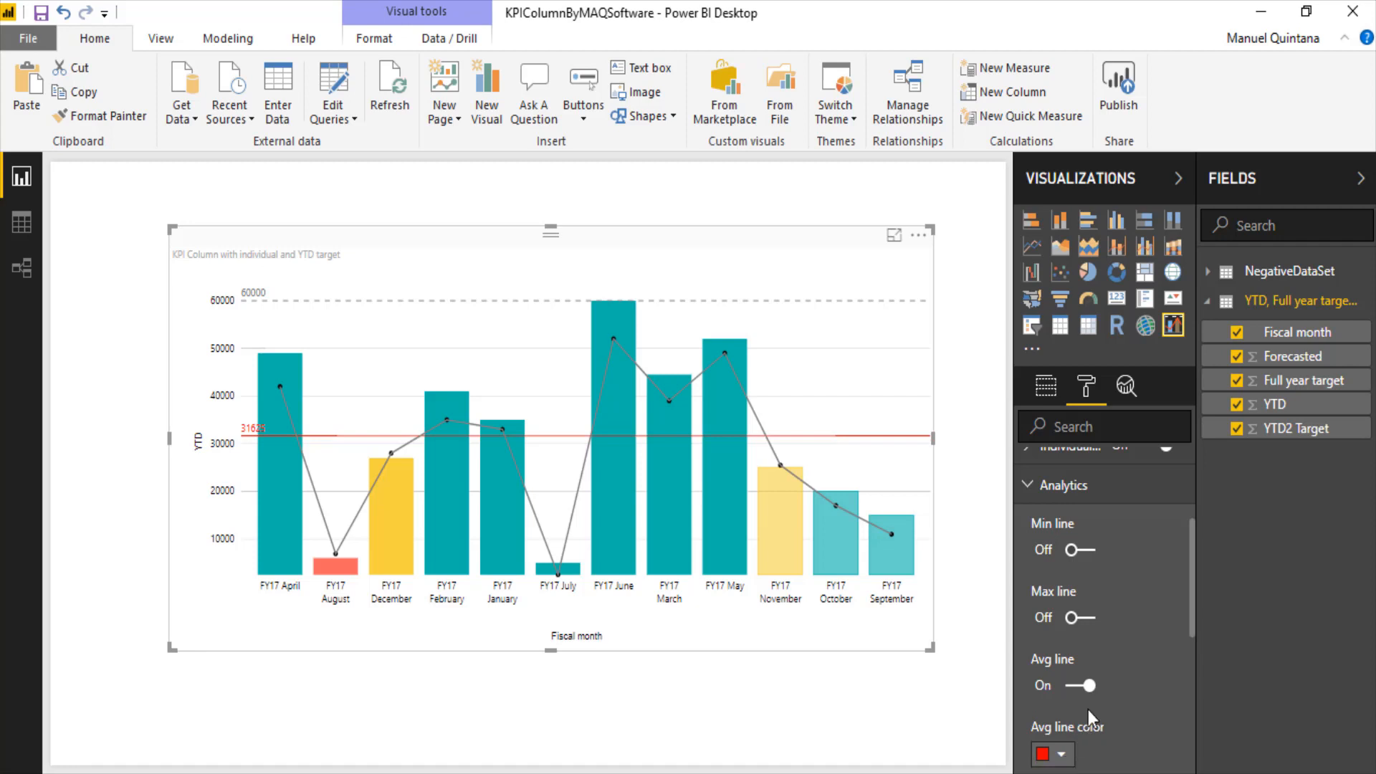
pyautogui.scroll(3)
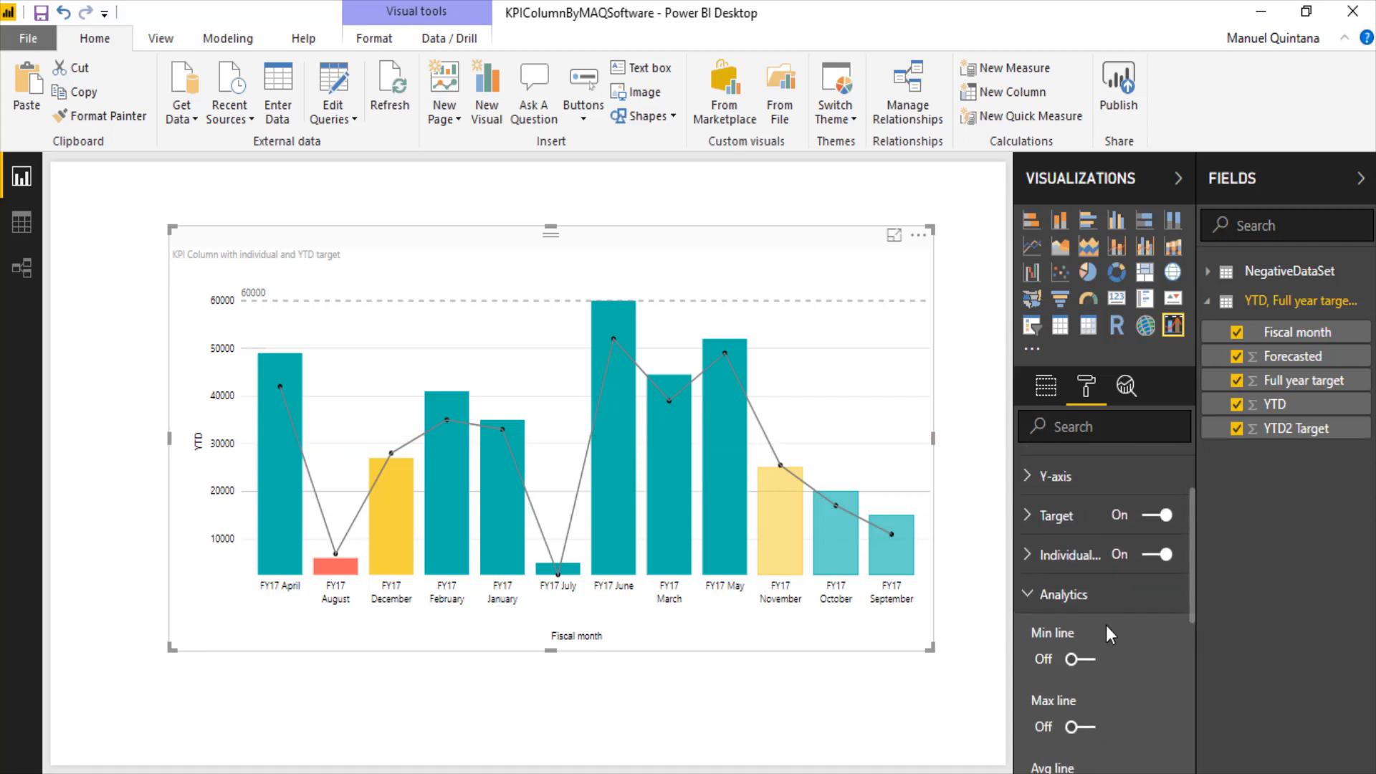
pyautogui.click(1062, 594)
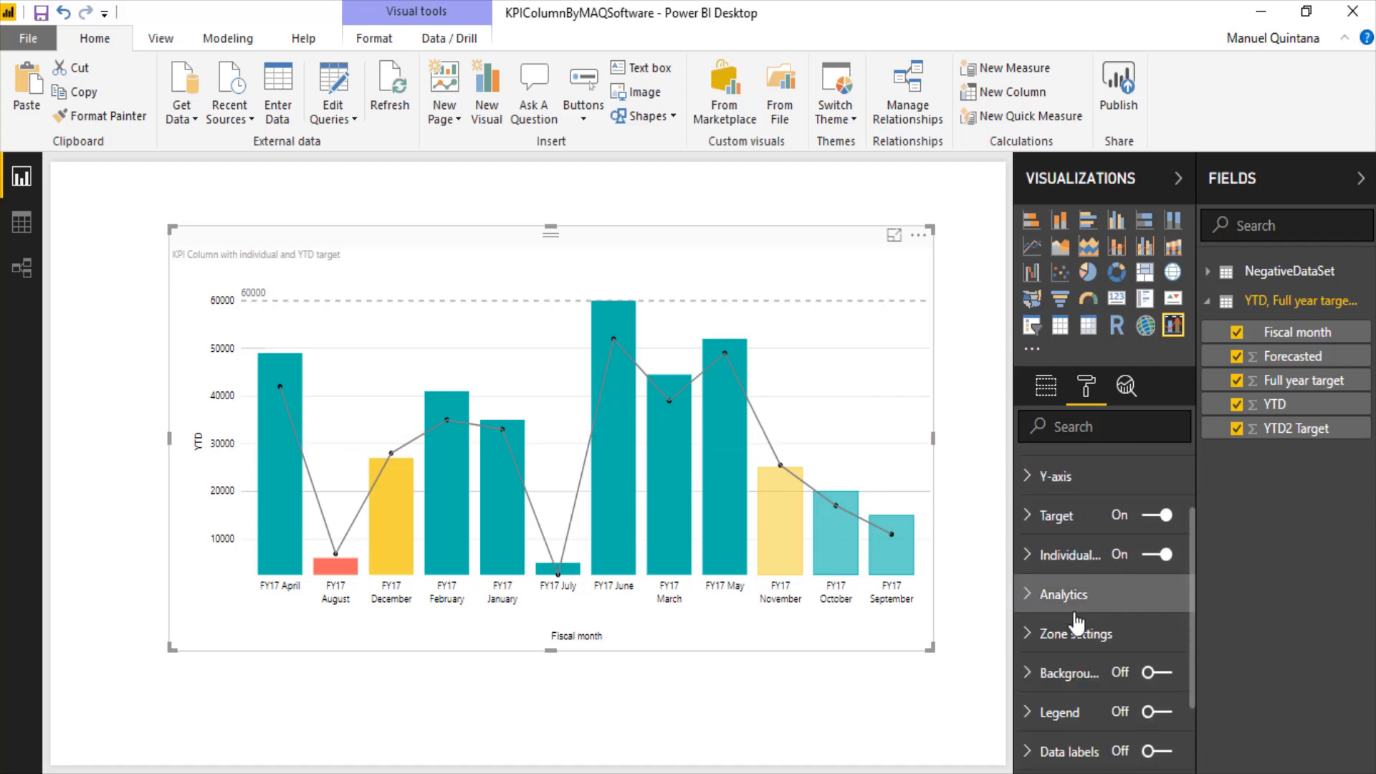
# Expand the Zone settings card revealing upper bounds 90 and 101 and the zone colours.
pyautogui.scroll(-3)
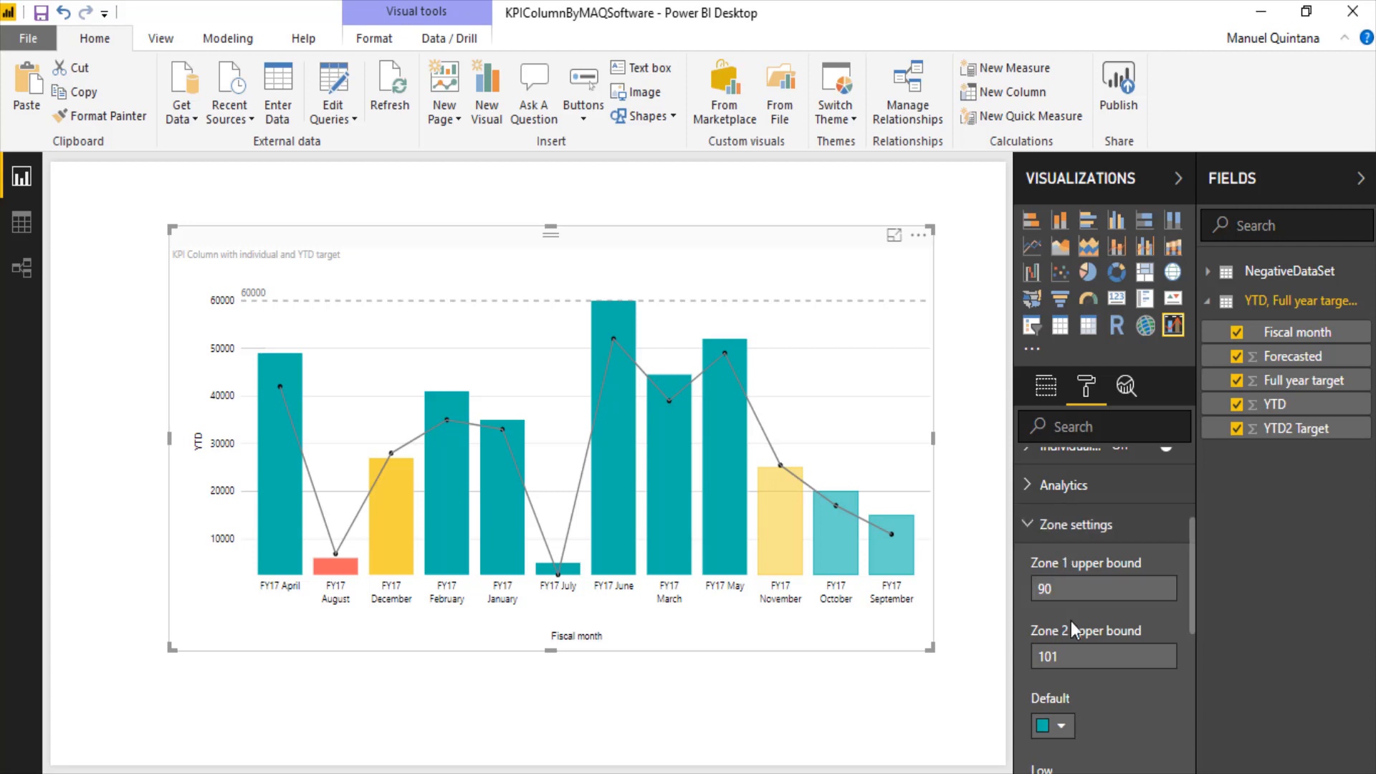
pyautogui.click(1100, 655)
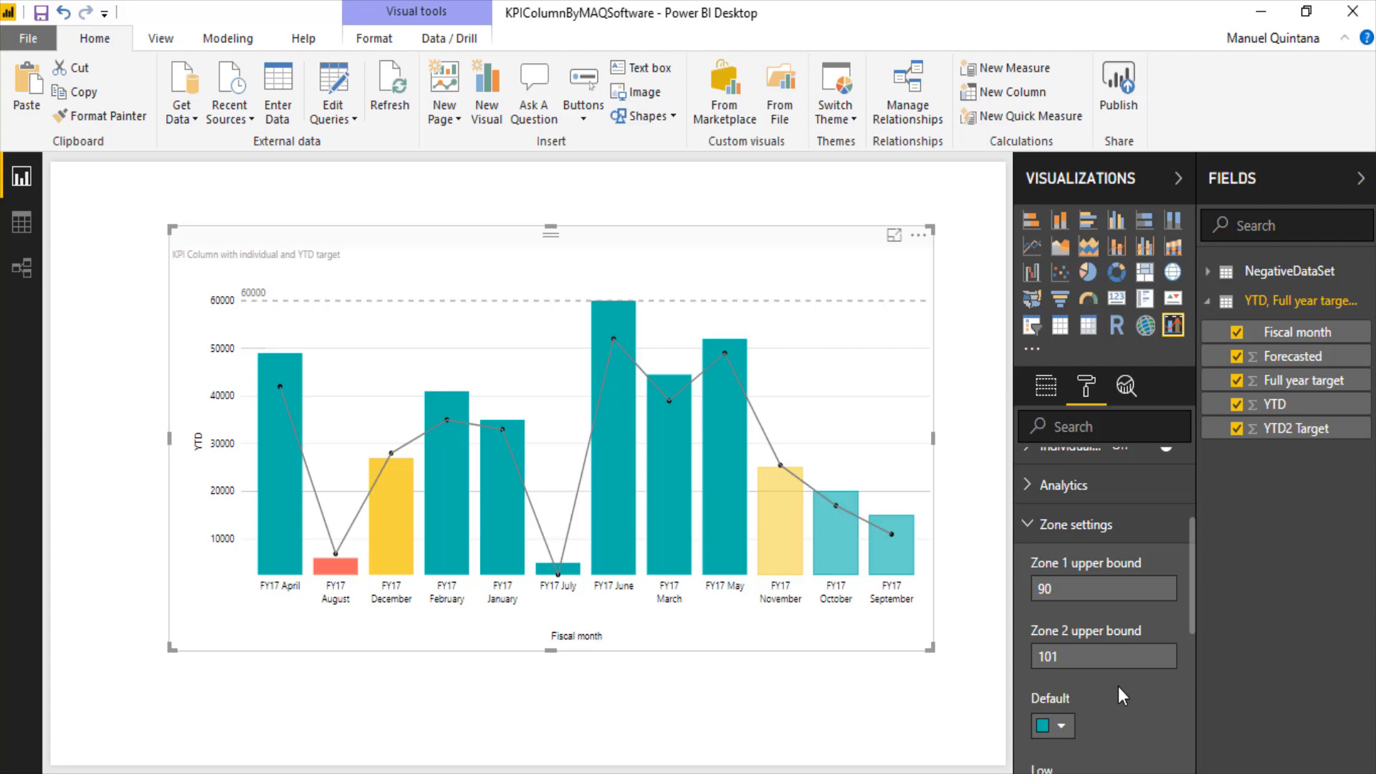
pyautogui.scroll(-3)
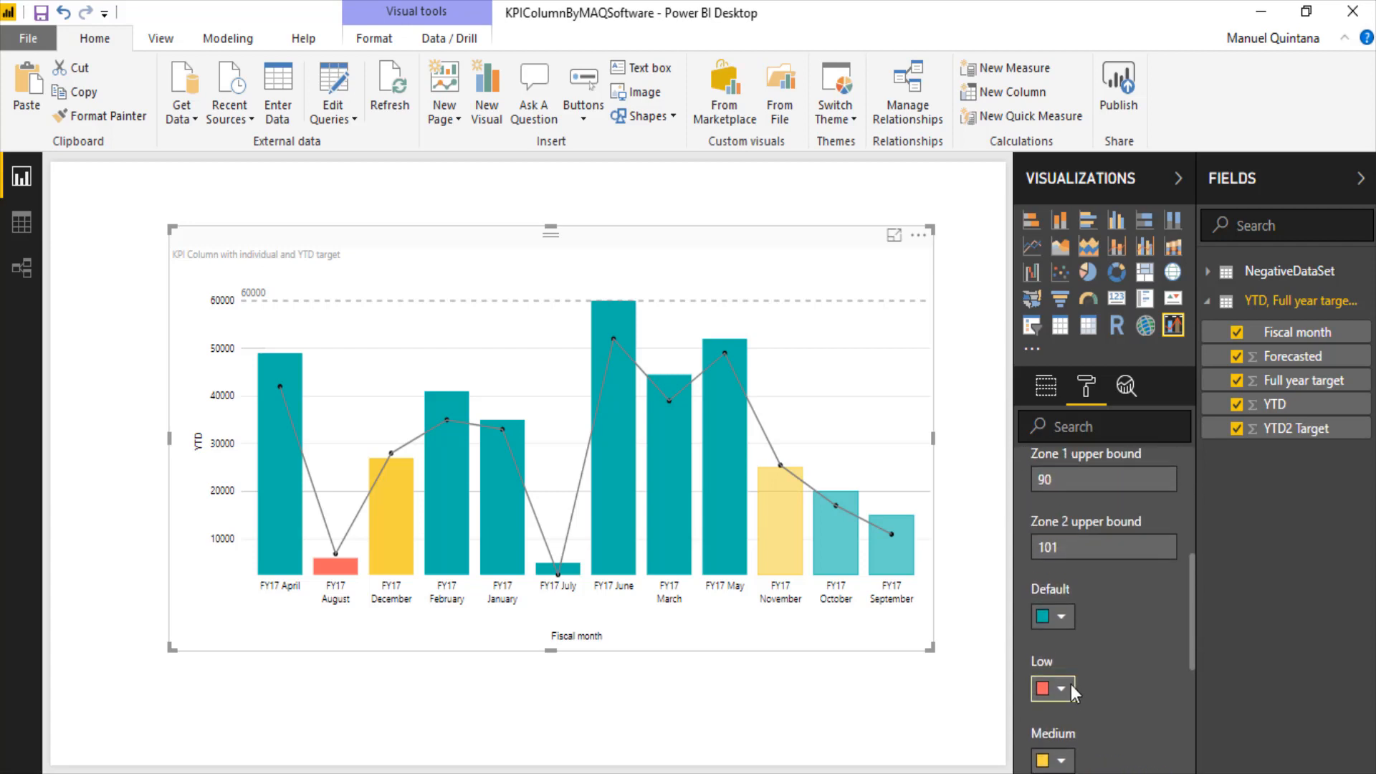
pyautogui.scroll(3)
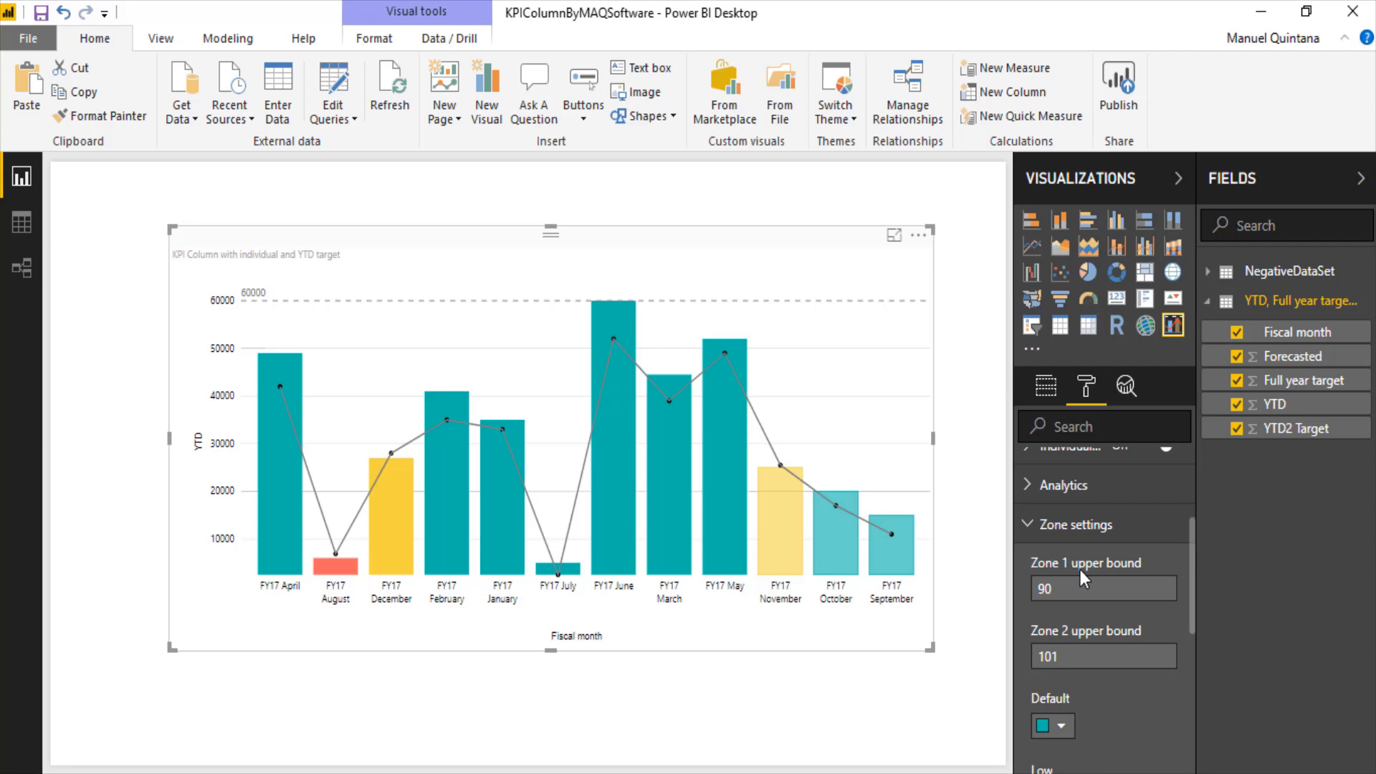
# Edit the zone 1 upper bound entering 85, then select the zone 2 upper bound.
pyautogui.click(1103, 588)
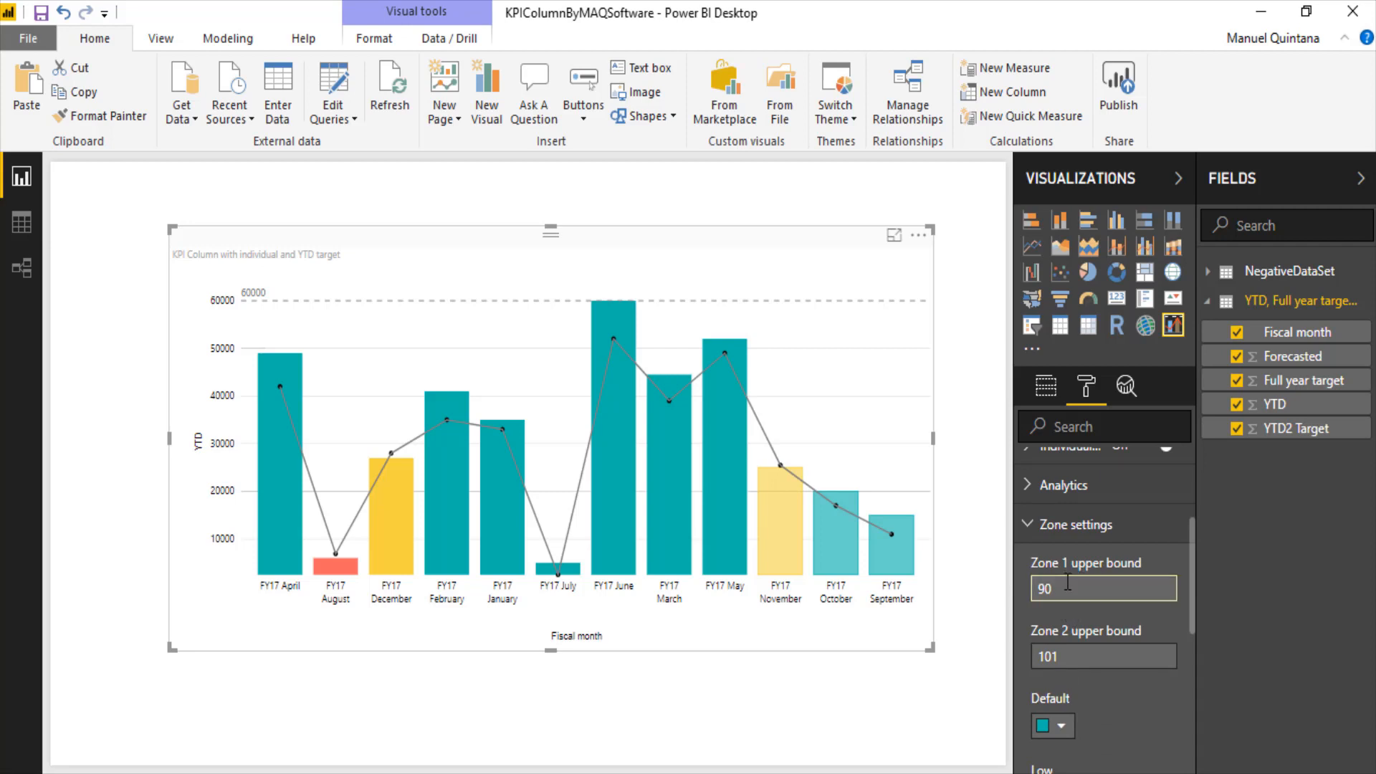
pyautogui.scroll(-3)
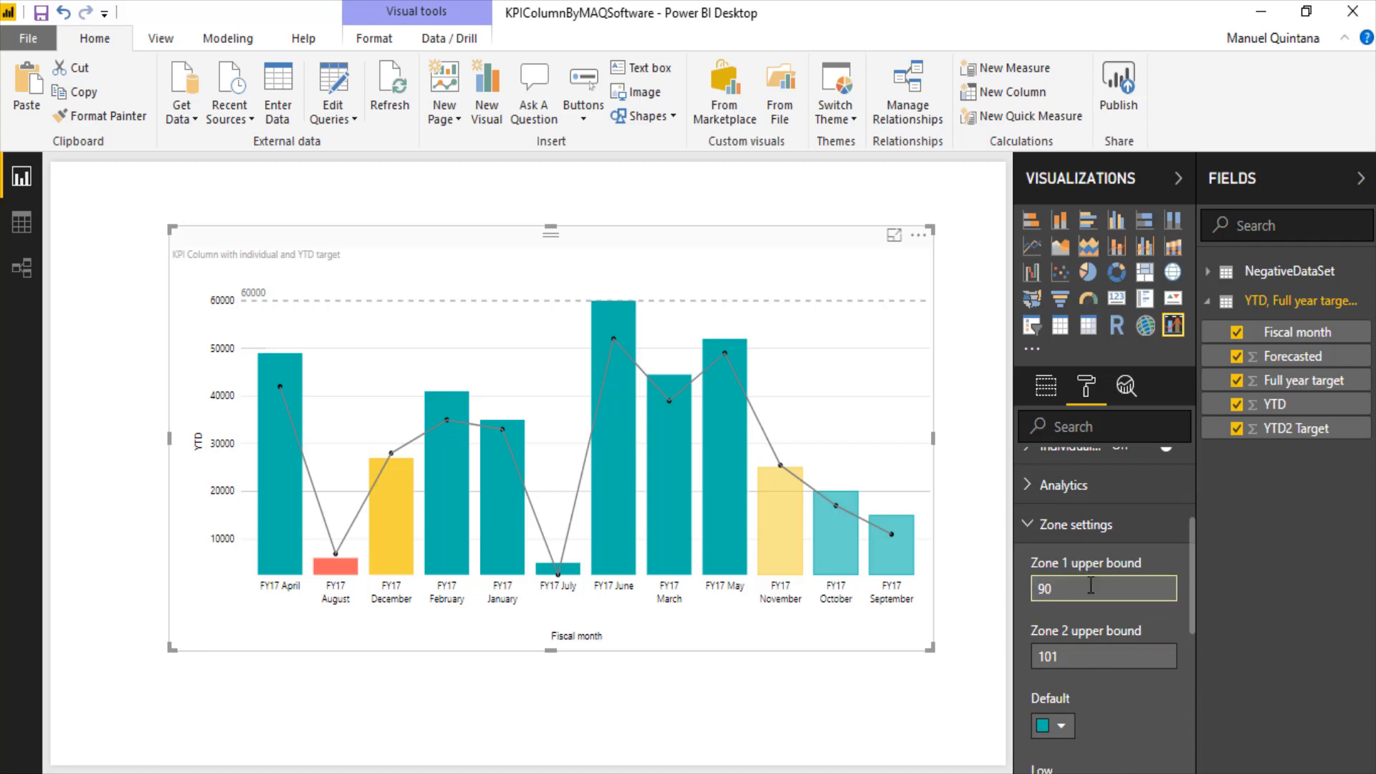
pyautogui.scroll(-3)
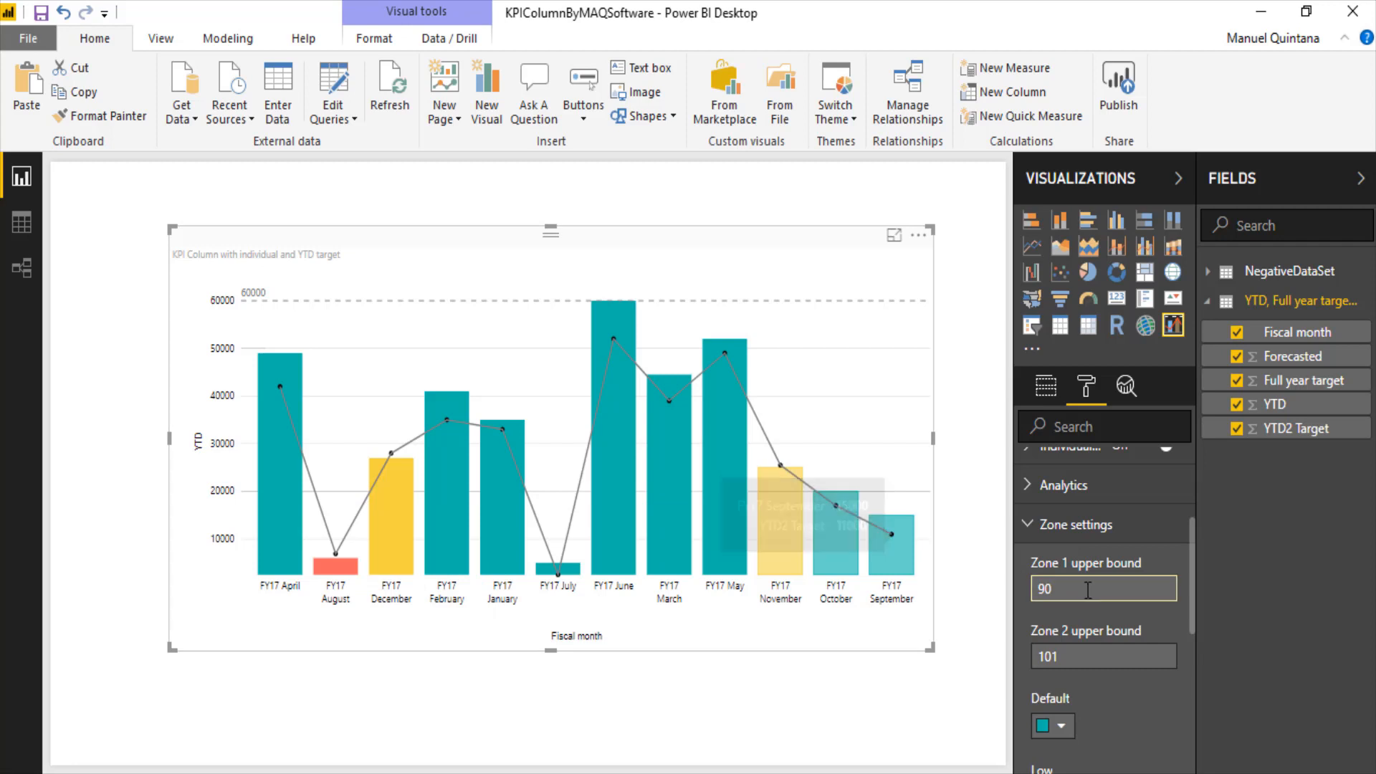
pyautogui.write('8')
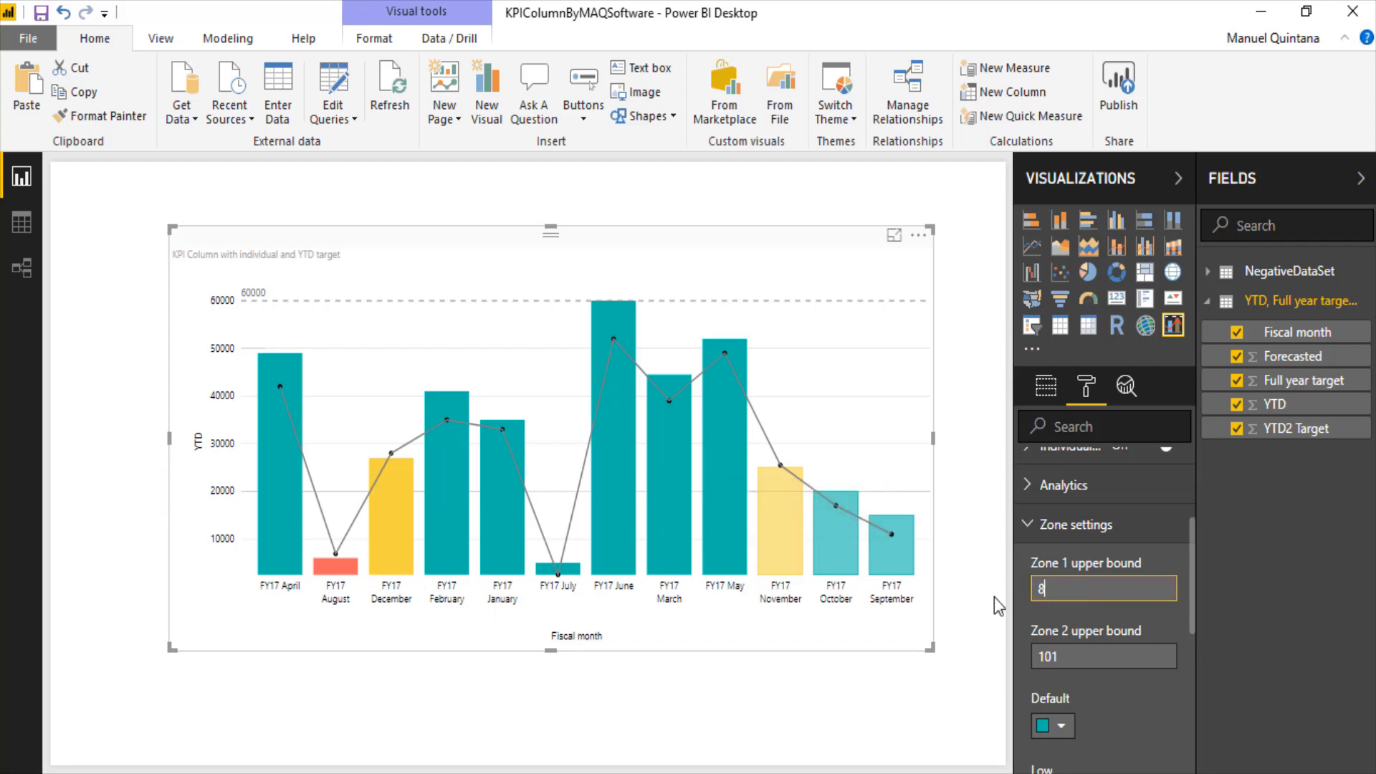
pyautogui.write('5')
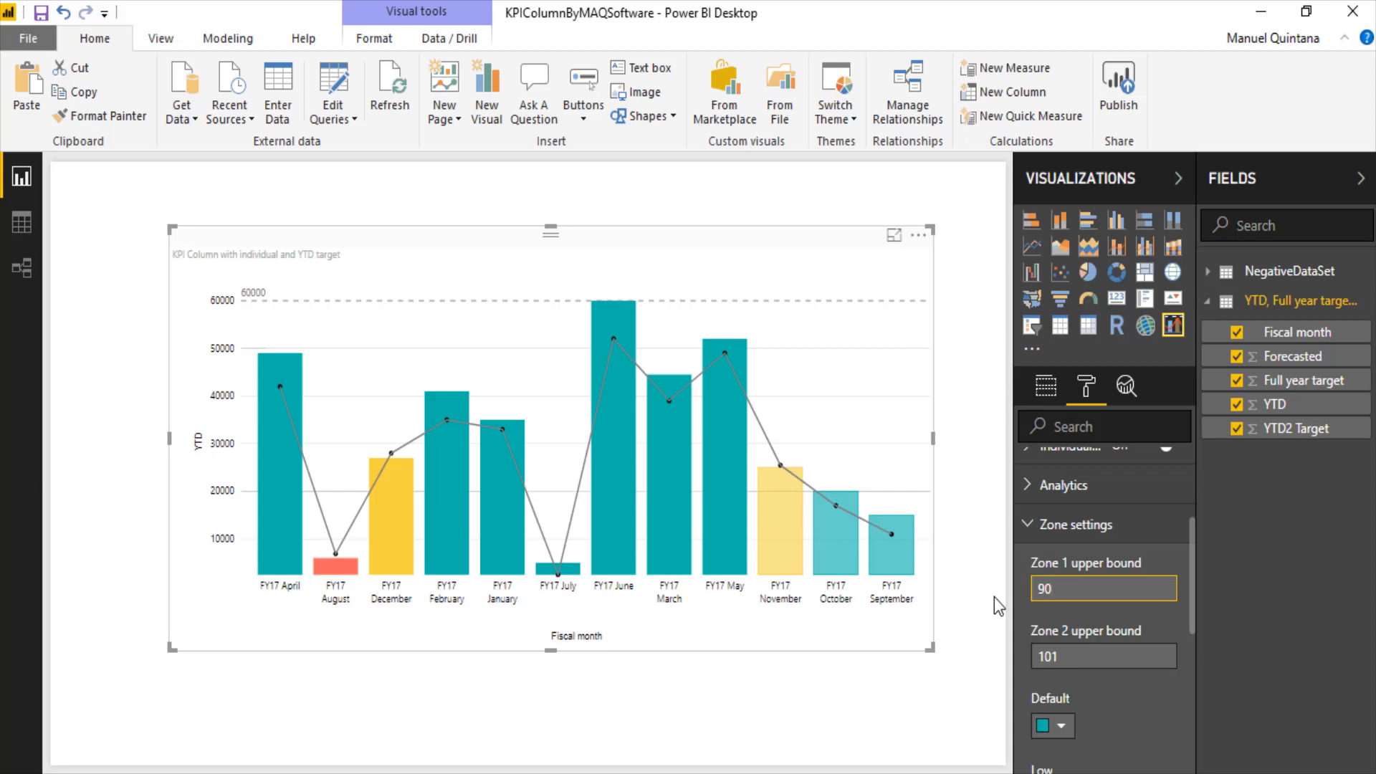
pyautogui.click(1102, 655)
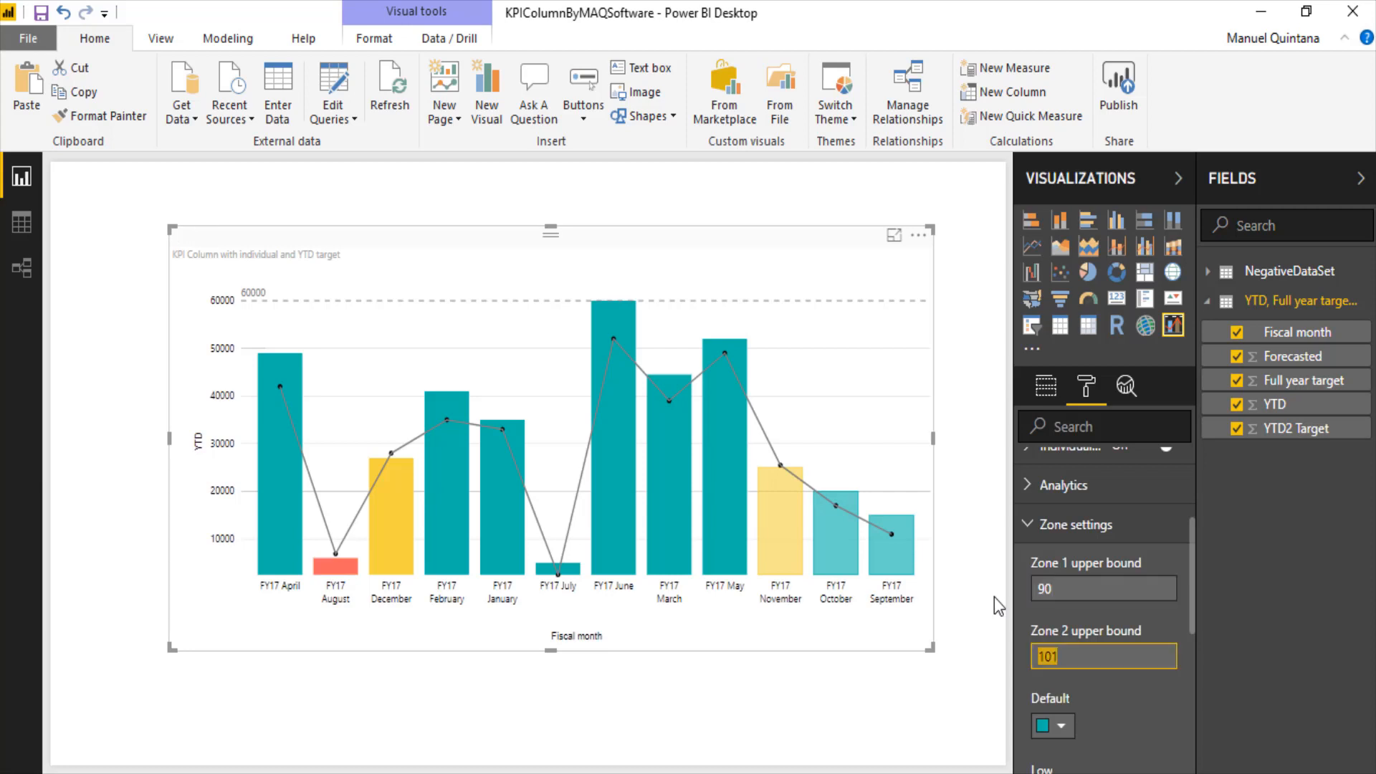
pyautogui.moveTo(1136, 699)
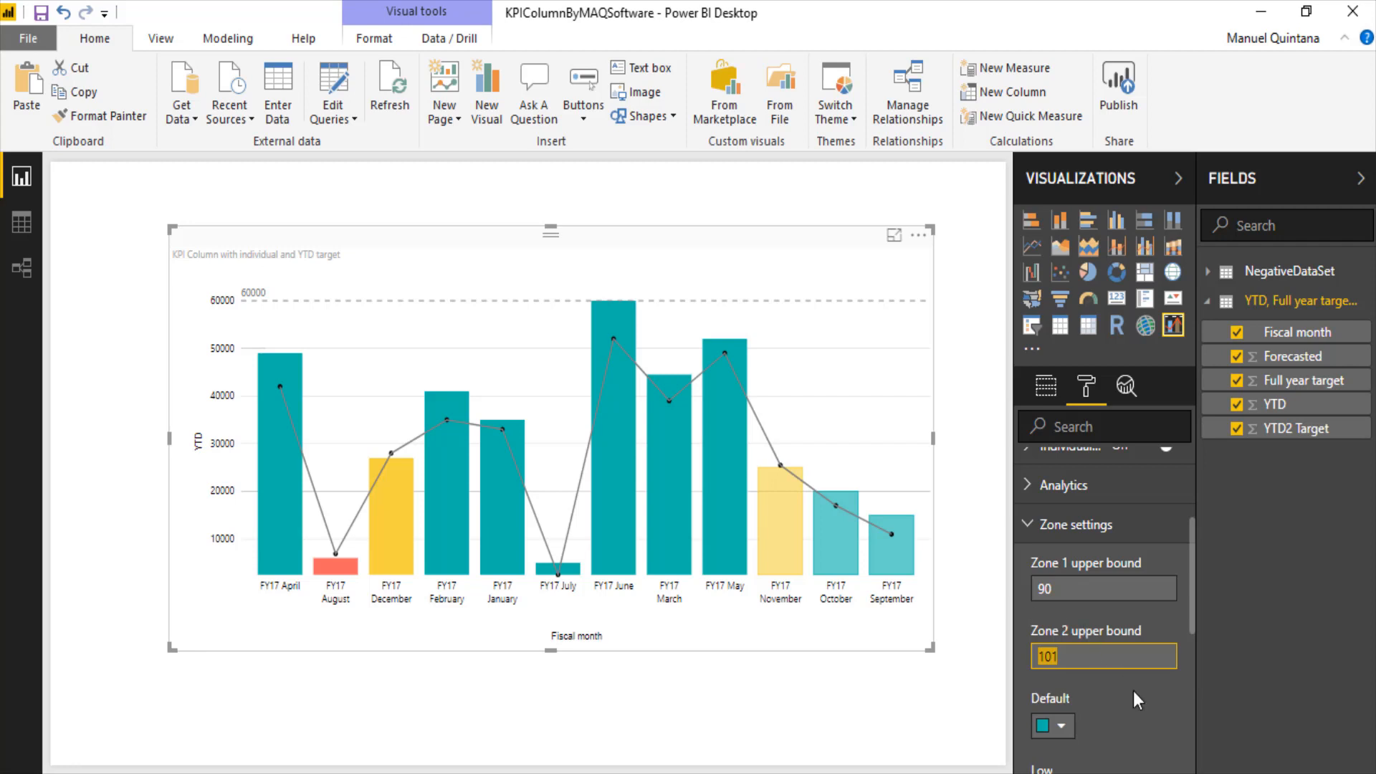
# Turn on the legend for the target lines and the bar data labels.
pyautogui.click(1078, 524)
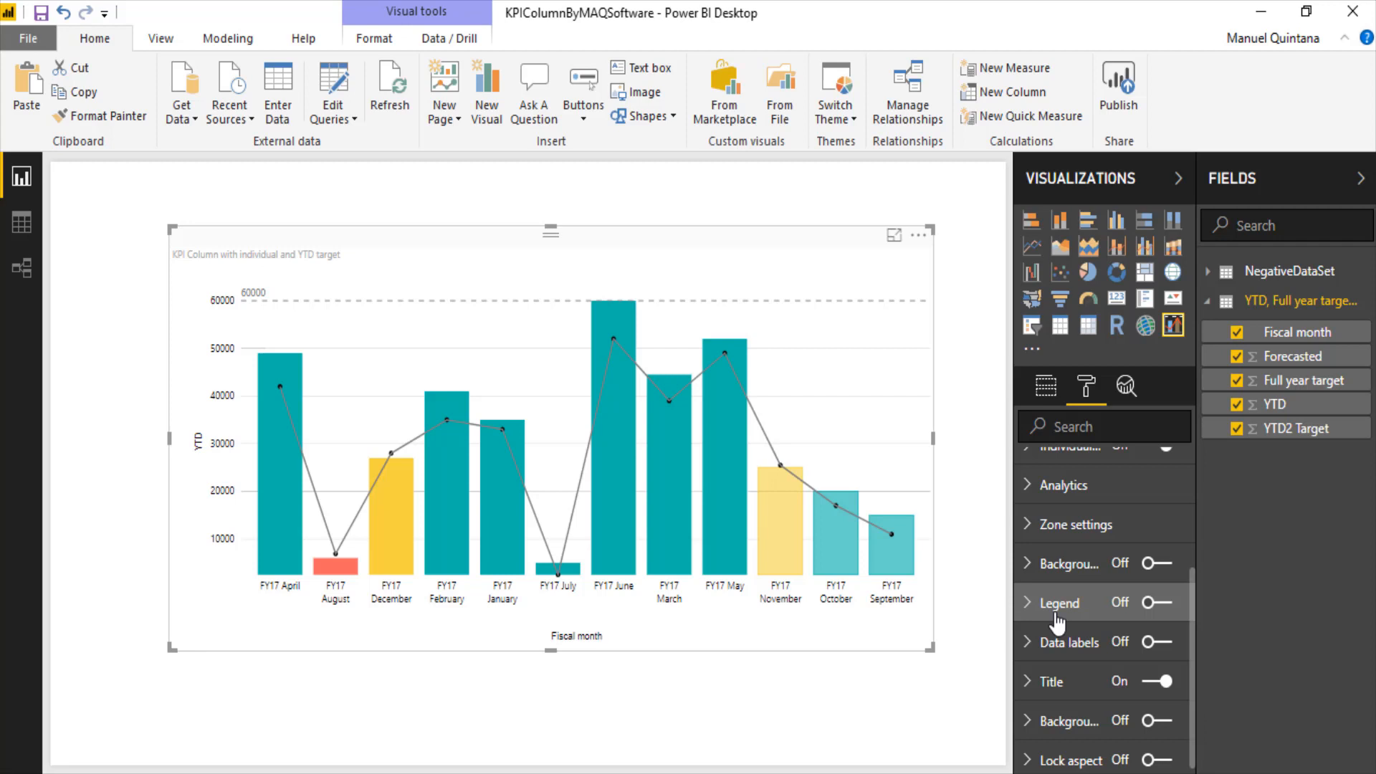
pyautogui.click(1156, 602)
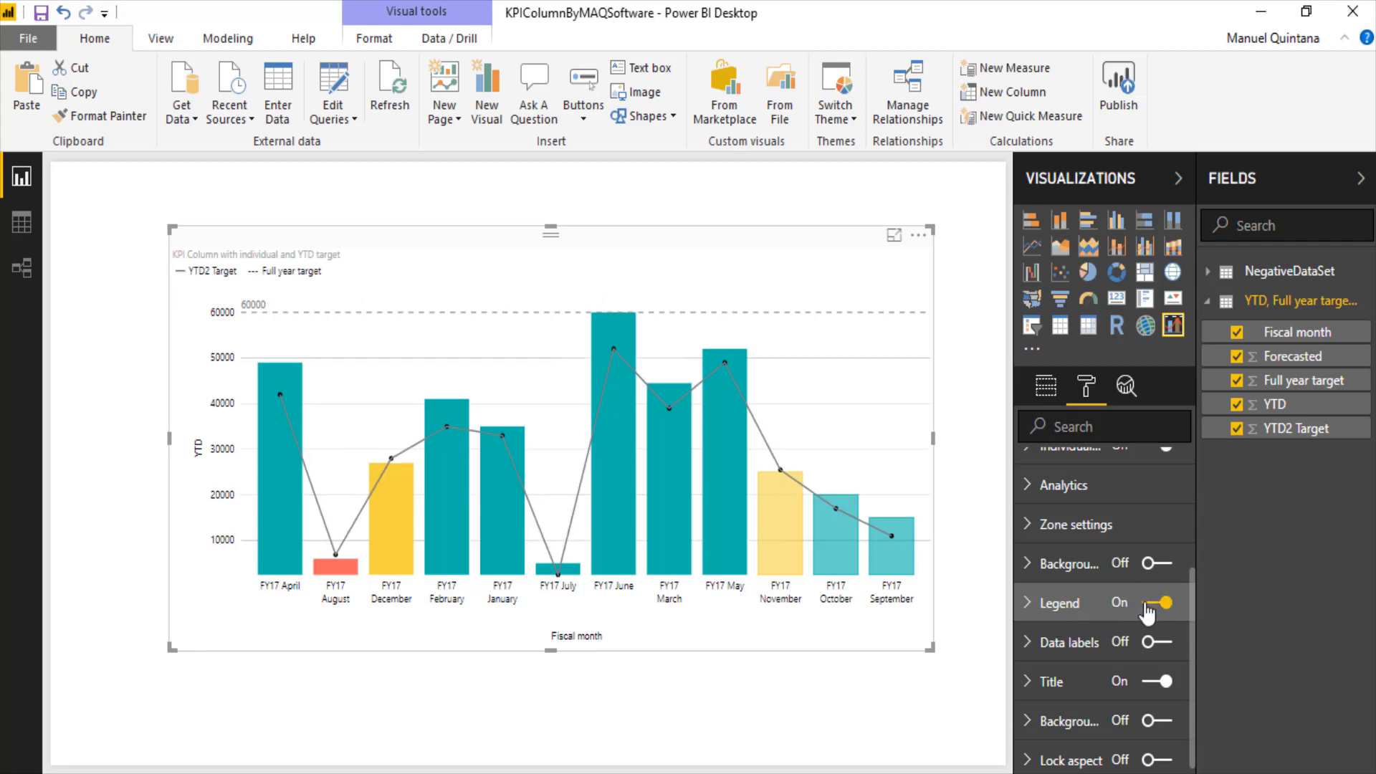
pyautogui.click(1167, 642)
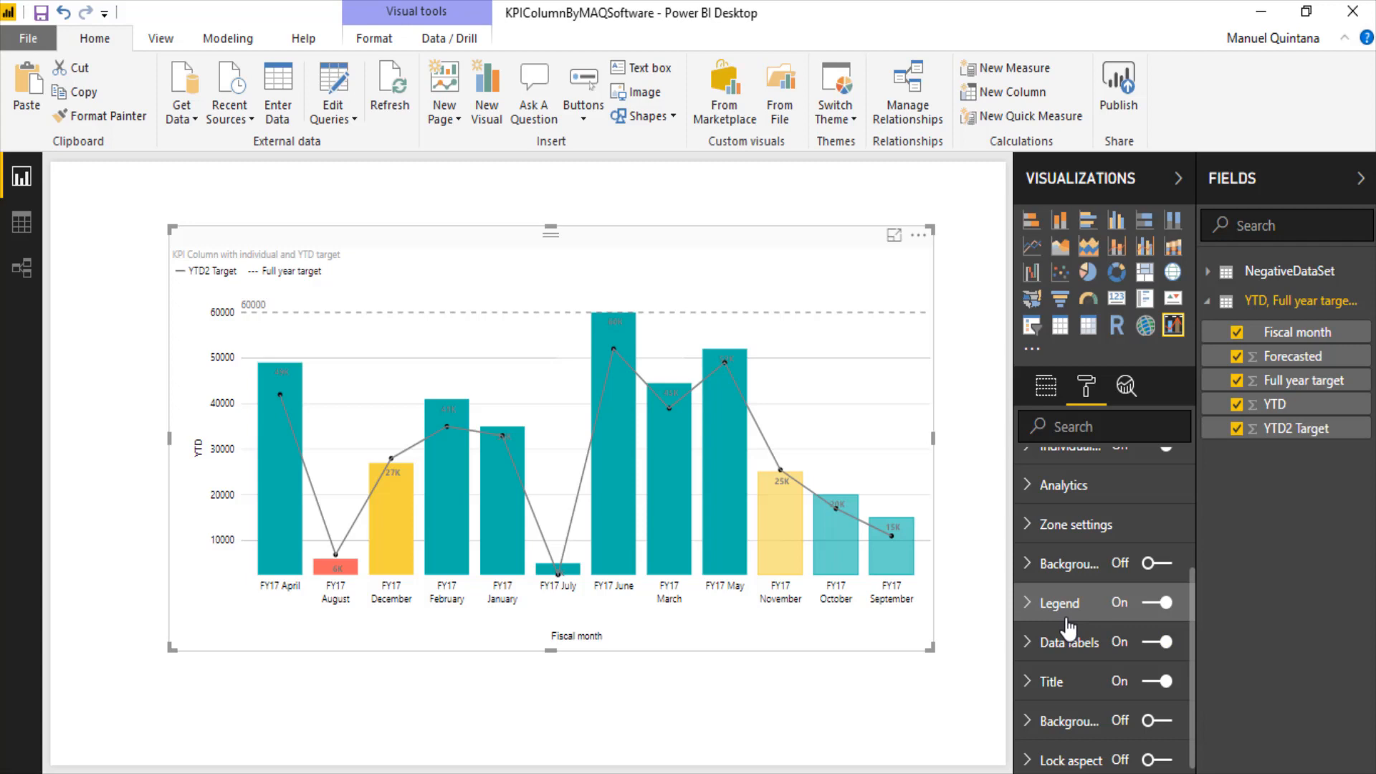
pyautogui.click(1045, 385)
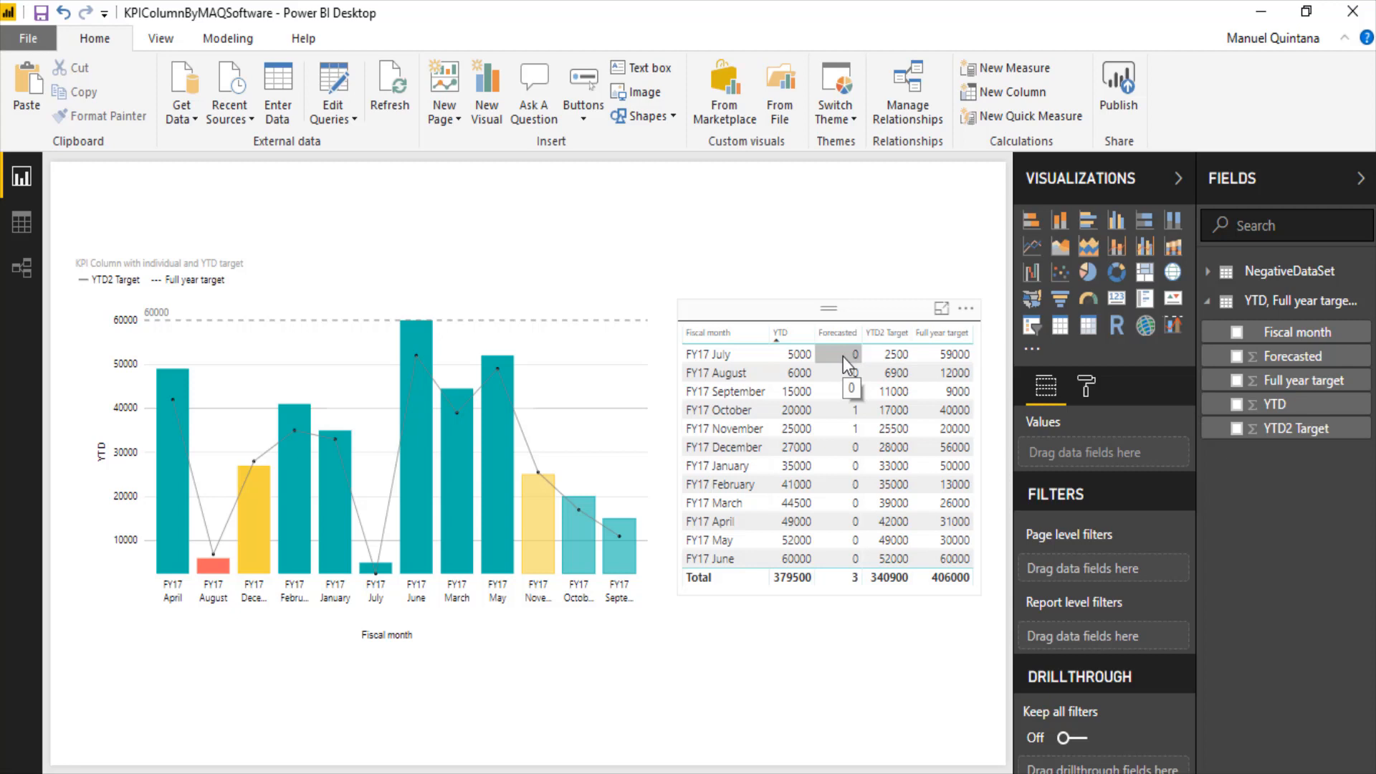
pyautogui.moveTo(852, 391)
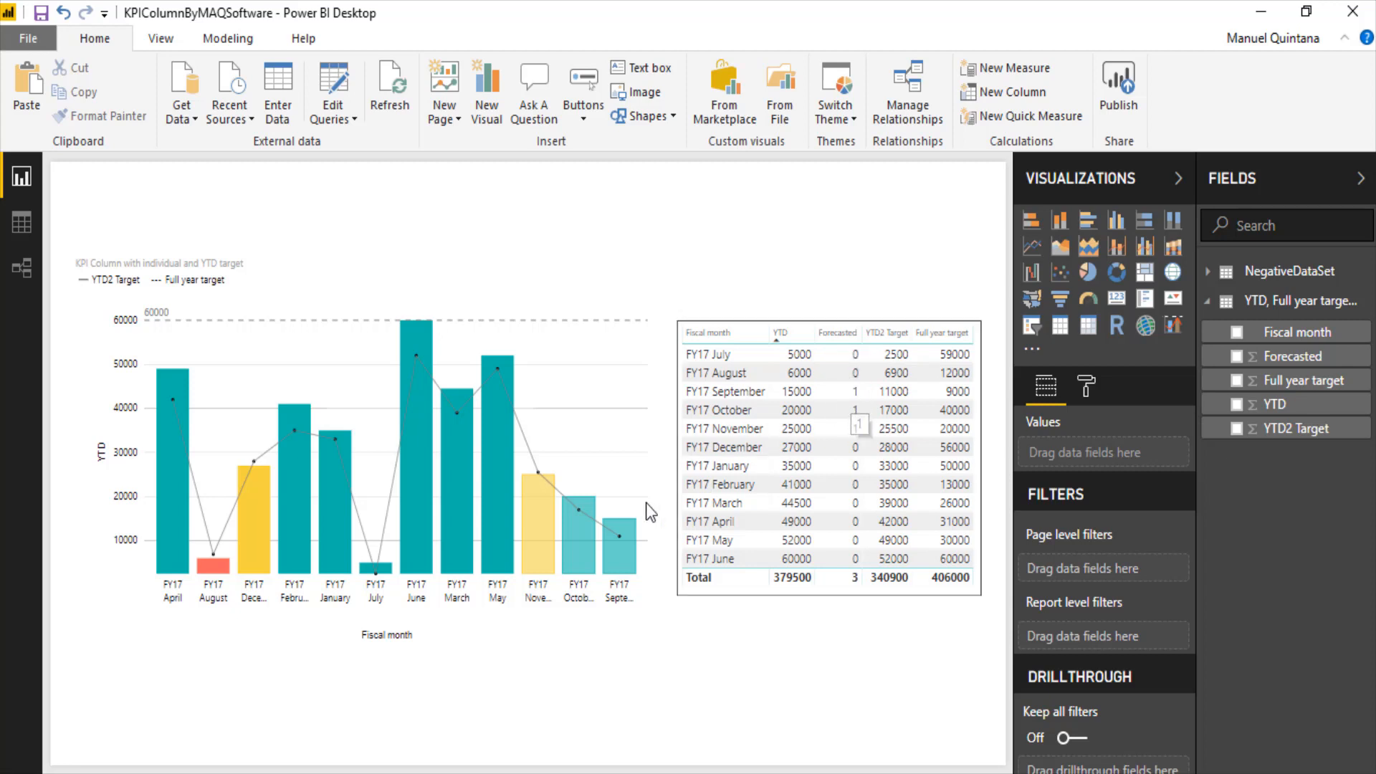
pyautogui.moveTo(545, 533)
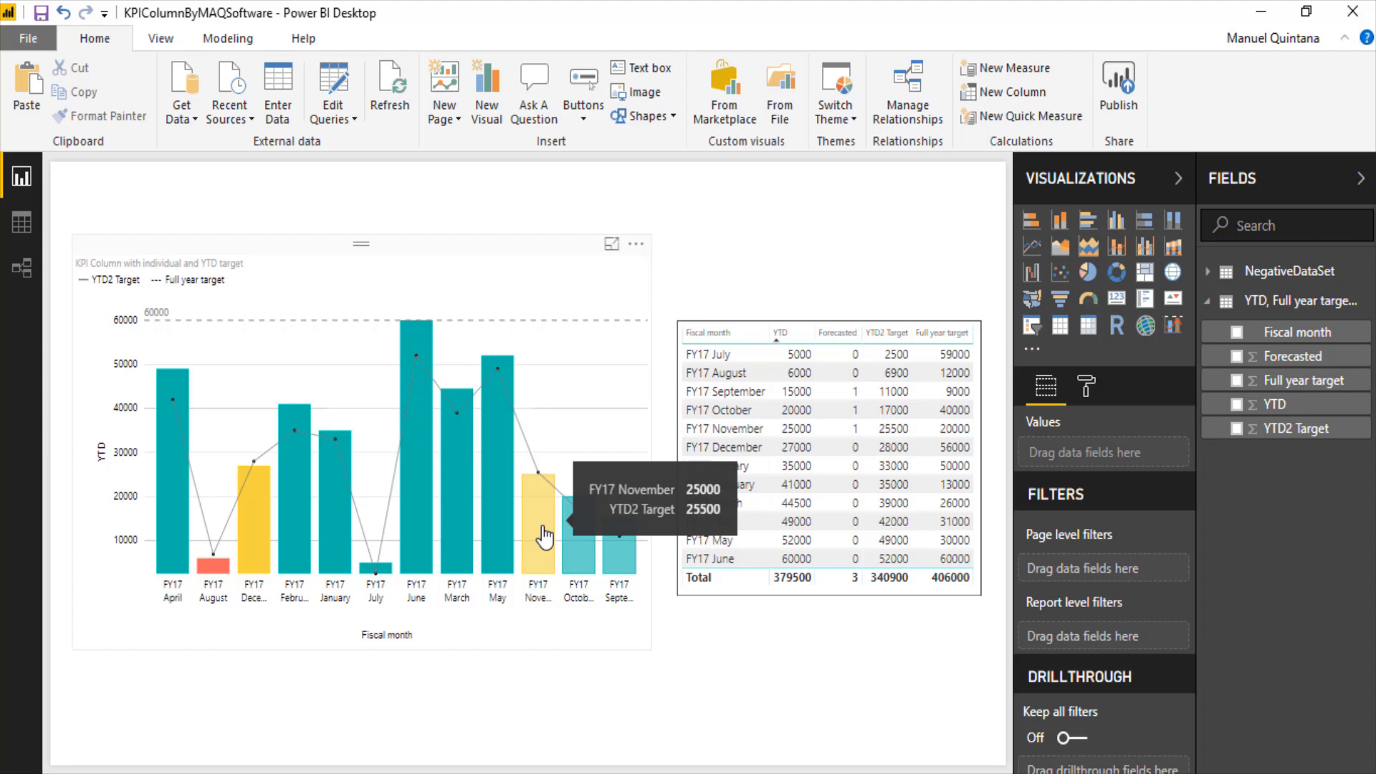